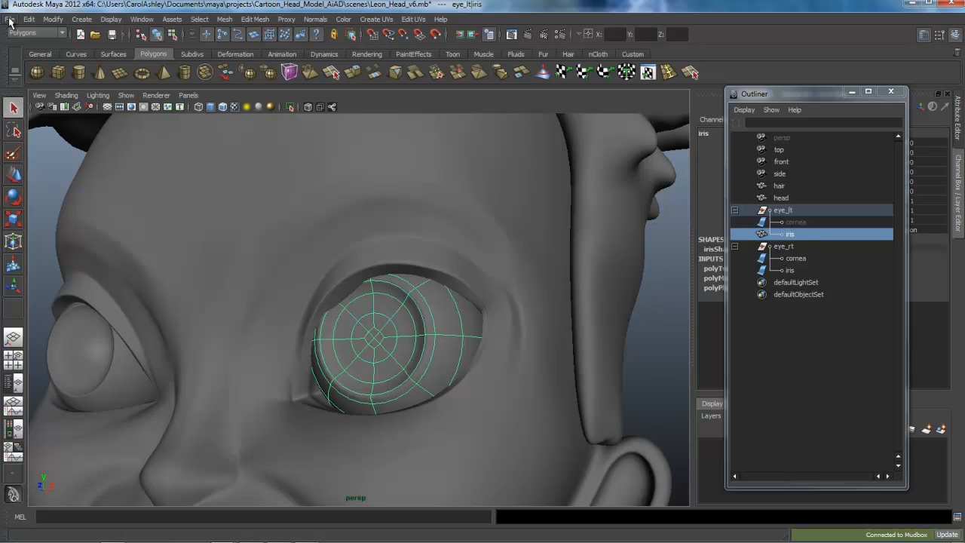
Send the selected iris from Maya to the current Mudbox scene via File > Send to Mudbox
{"action": "left_click", "coordinate": [9, 18]}
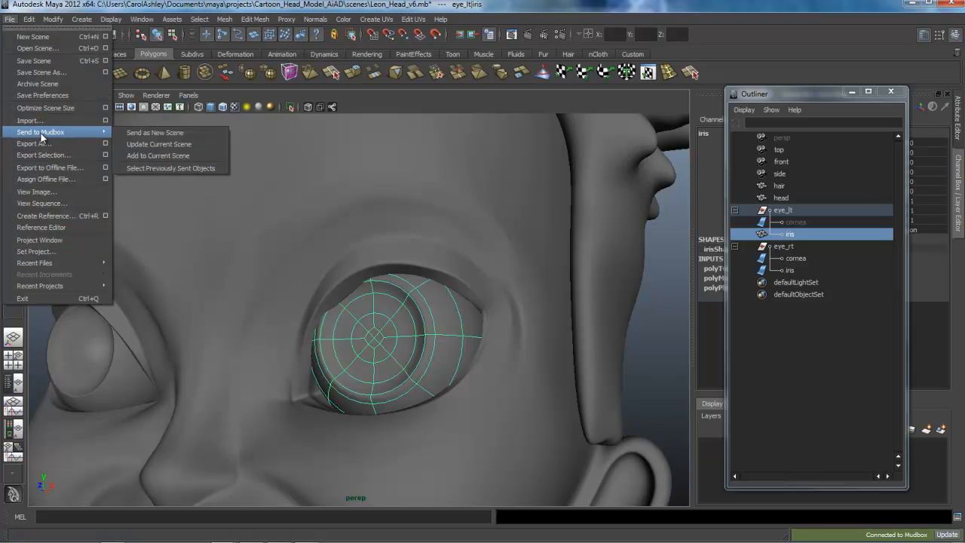
{"action": "mouse_move", "coordinate": [159, 144]}
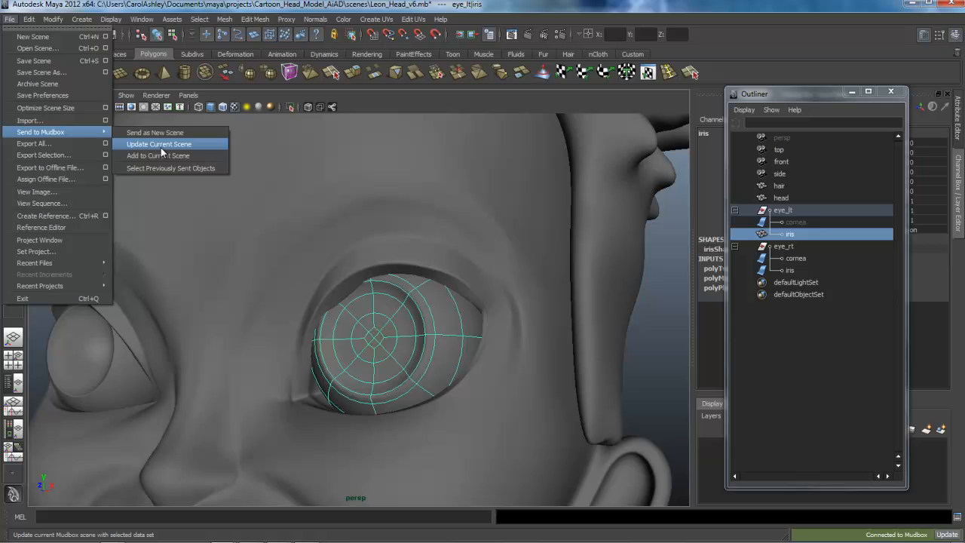
{"action": "mouse_move", "coordinate": [154, 133]}
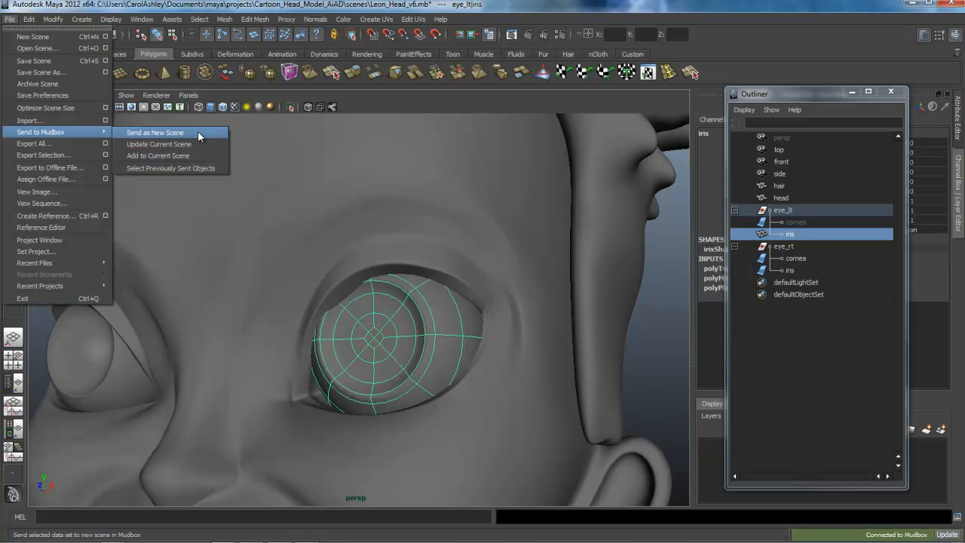
{"action": "mouse_move", "coordinate": [175, 155]}
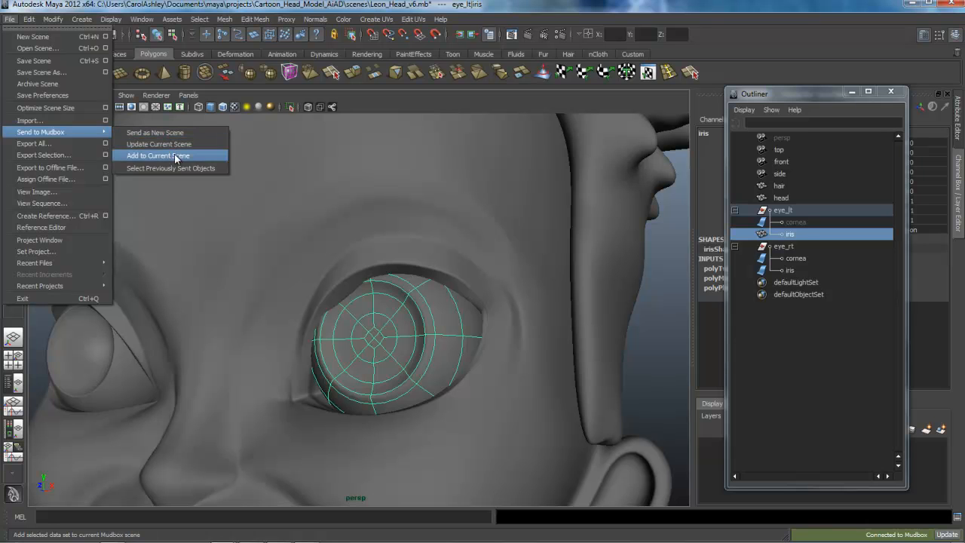
{"action": "left_click", "coordinate": [158, 155]}
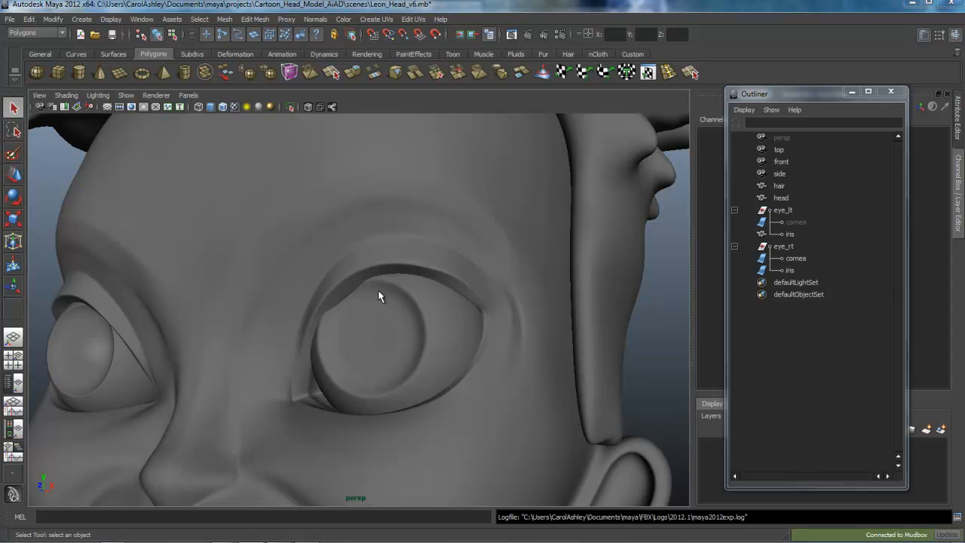
{"action": "mouse_move", "coordinate": [866, 521]}
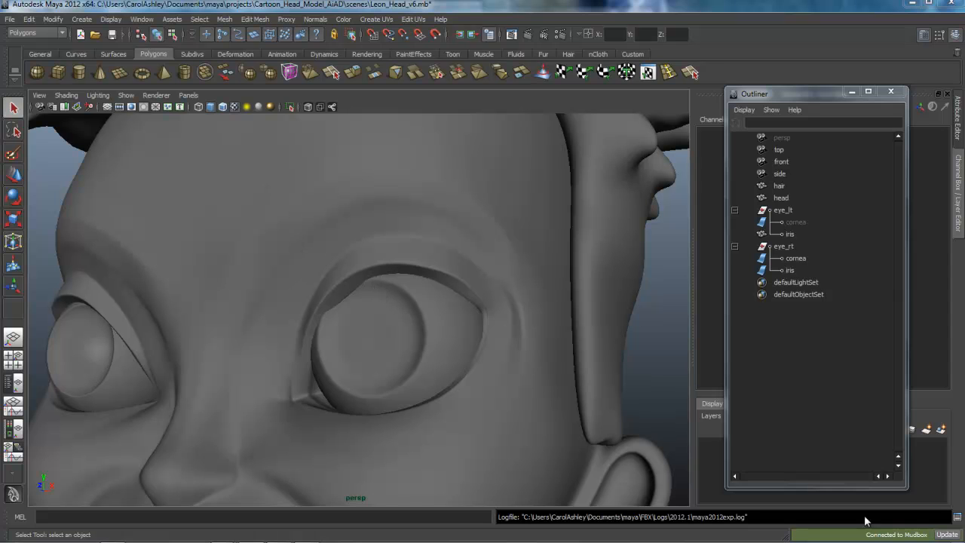
{"action": "mouse_move", "coordinate": [519, 434]}
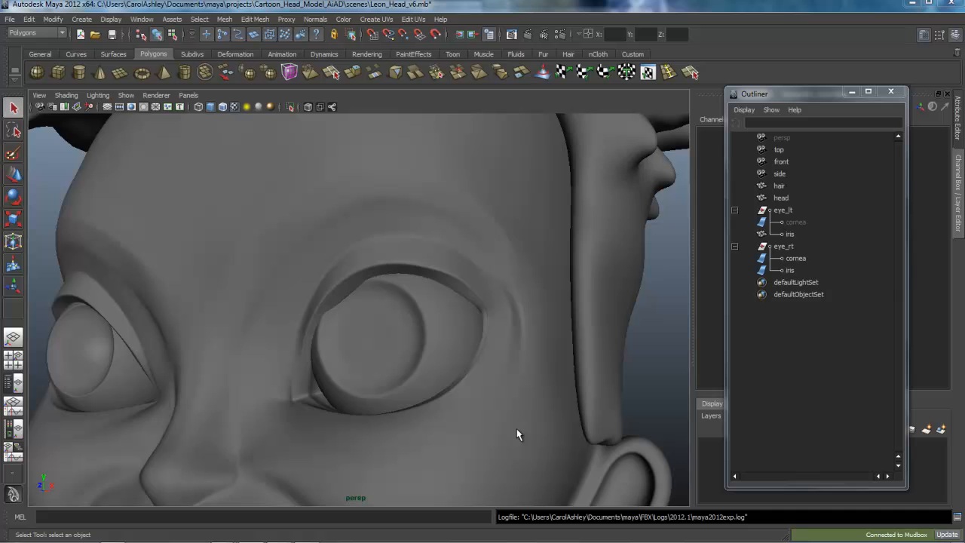
{"action": "mouse_move", "coordinate": [558, 431]}
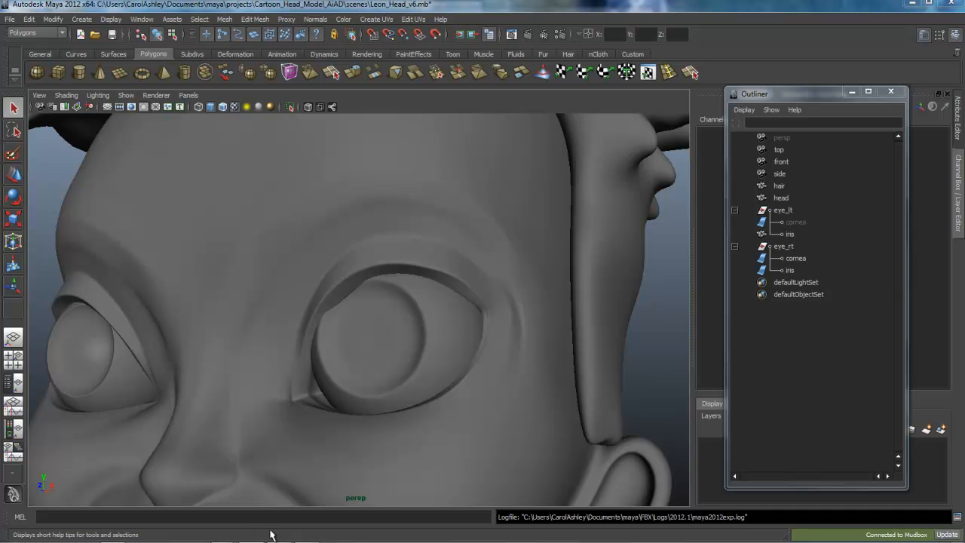
Bring Mudbox forward and select the iris in the Object List for subdividing to level 4
{"action": "left_click", "coordinate": [250, 526]}
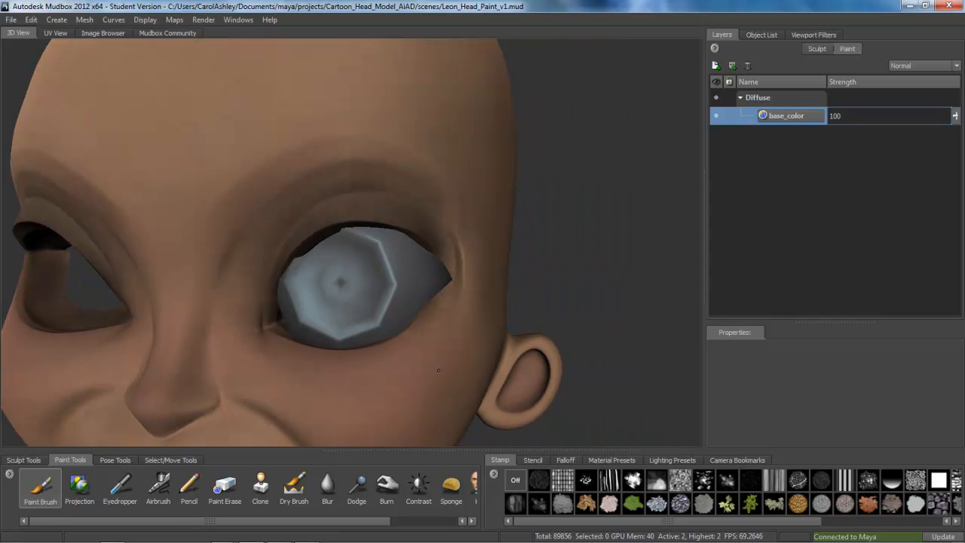
{"action": "left_click", "coordinate": [761, 35]}
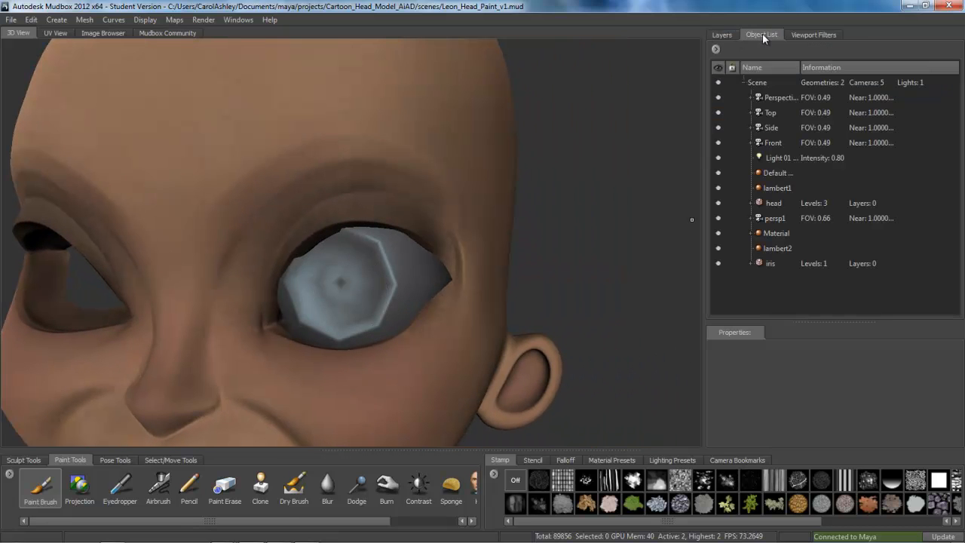
{"action": "left_click", "coordinate": [769, 263]}
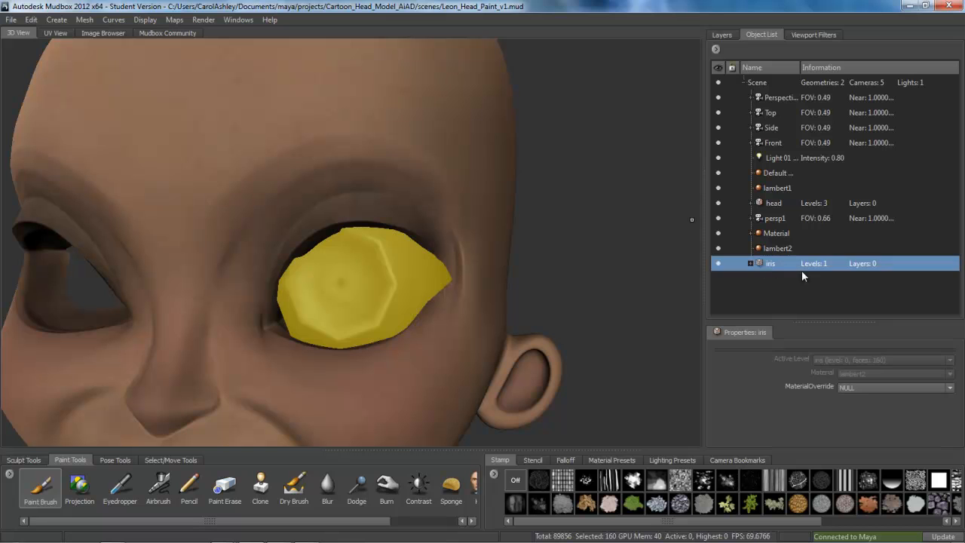
{"action": "mouse_move", "coordinate": [412, 277]}
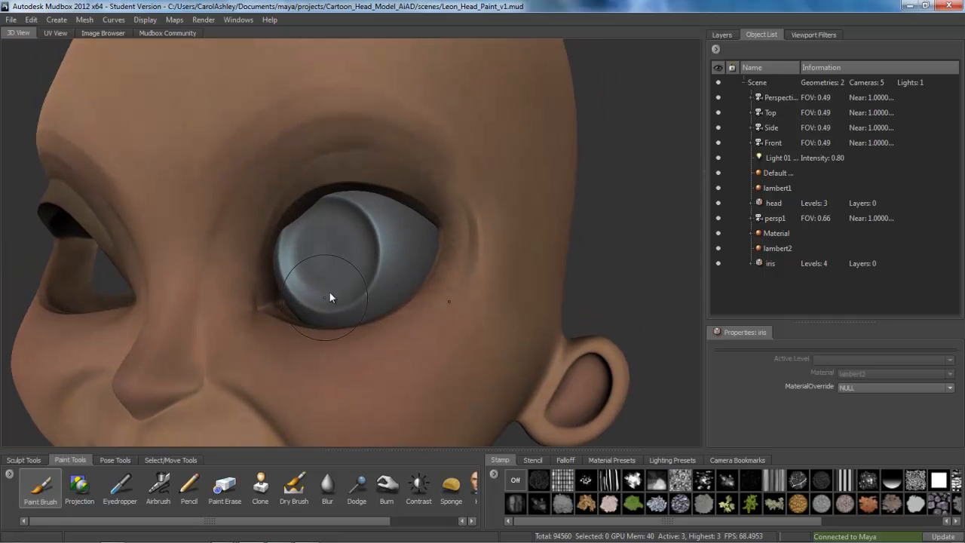
Assign the iris a new Mudbox material with grey diffuse and black specular
{"action": "right_click", "coordinate": [329, 297]}
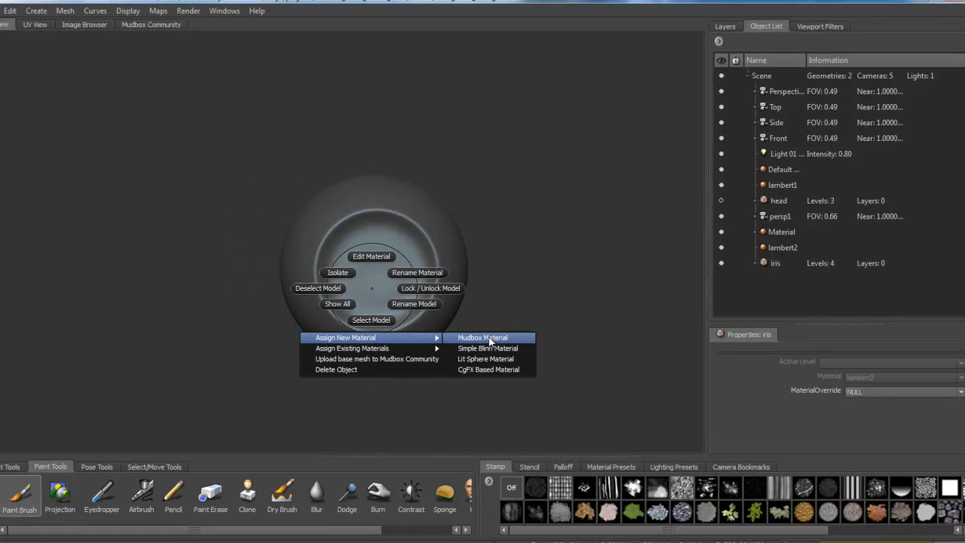
{"action": "left_click", "coordinate": [482, 338]}
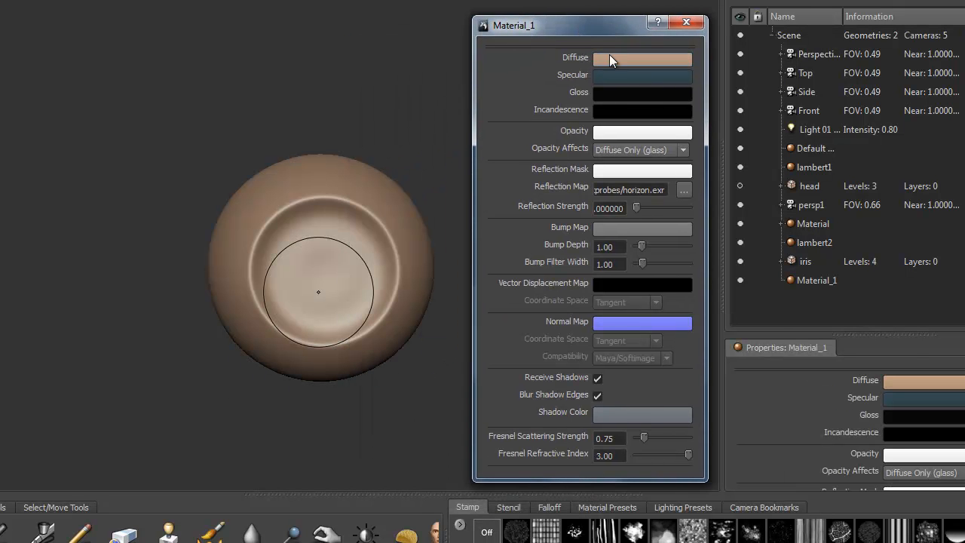
{"action": "left_click", "coordinate": [643, 59]}
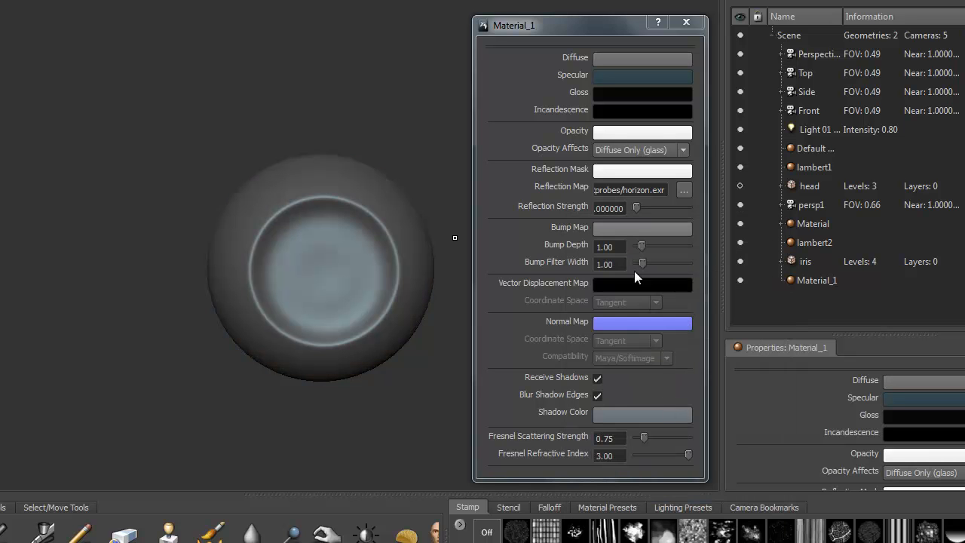
{"action": "left_click", "coordinate": [643, 73]}
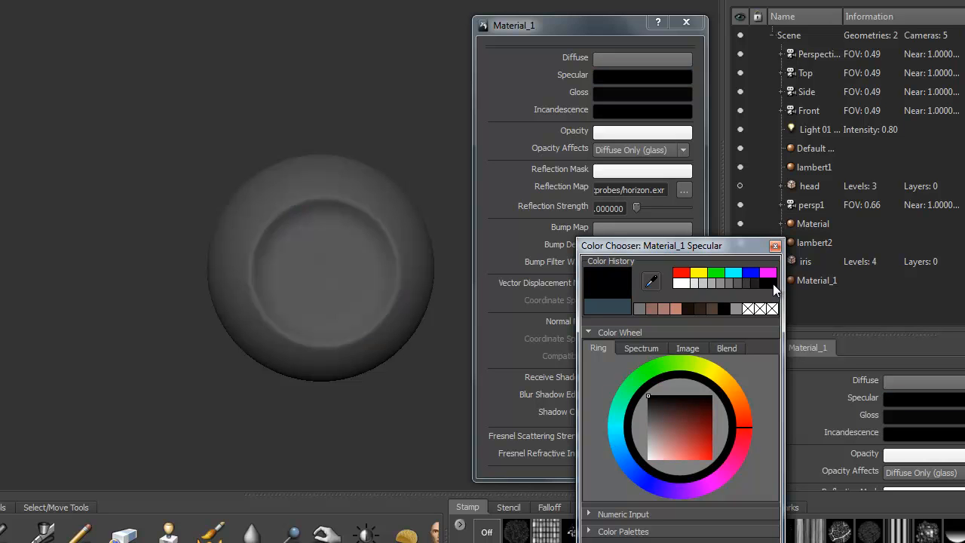
{"action": "left_click", "coordinate": [775, 246]}
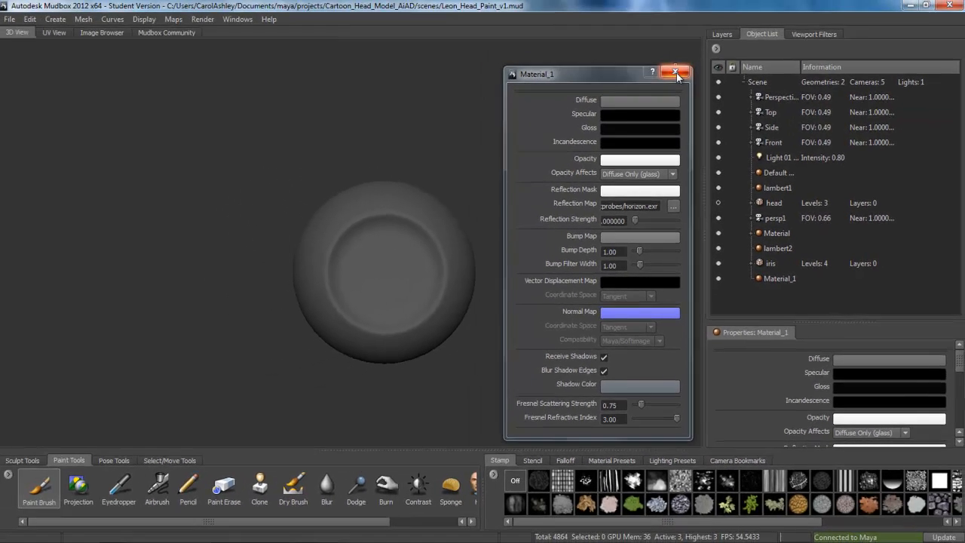
{"action": "left_click", "coordinate": [675, 72]}
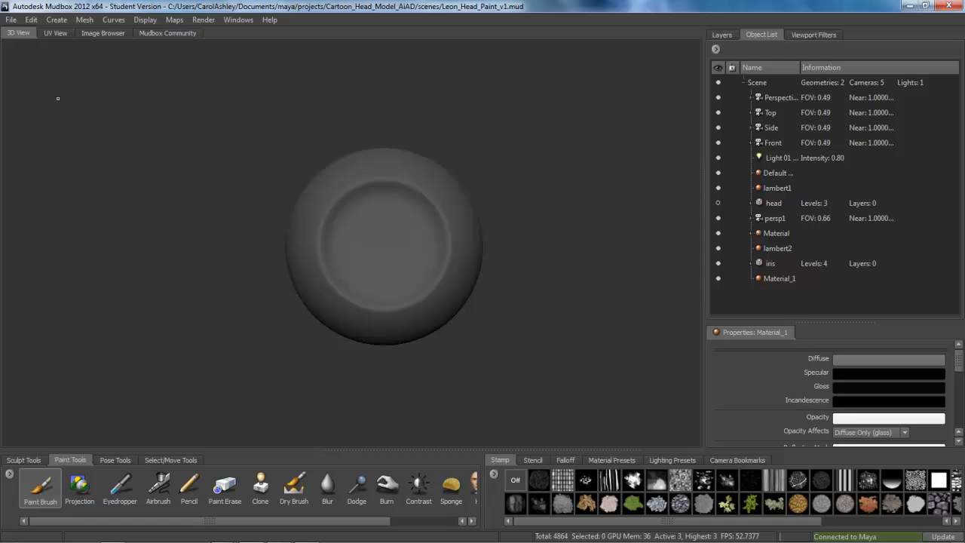
{"action": "mouse_move", "coordinate": [91, 470]}
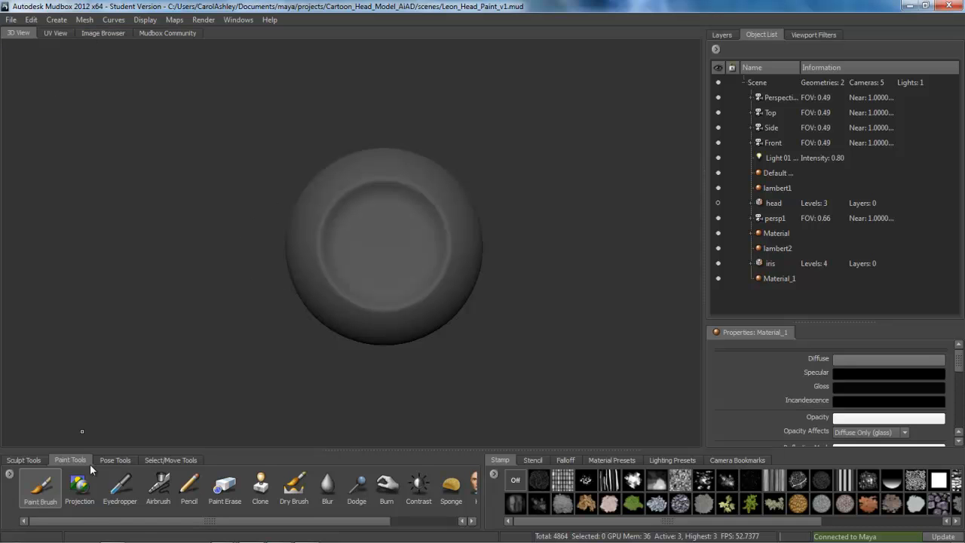
Load the green iris image from the Image Browser as the Projection tool's stencil
{"action": "left_click", "coordinate": [79, 489]}
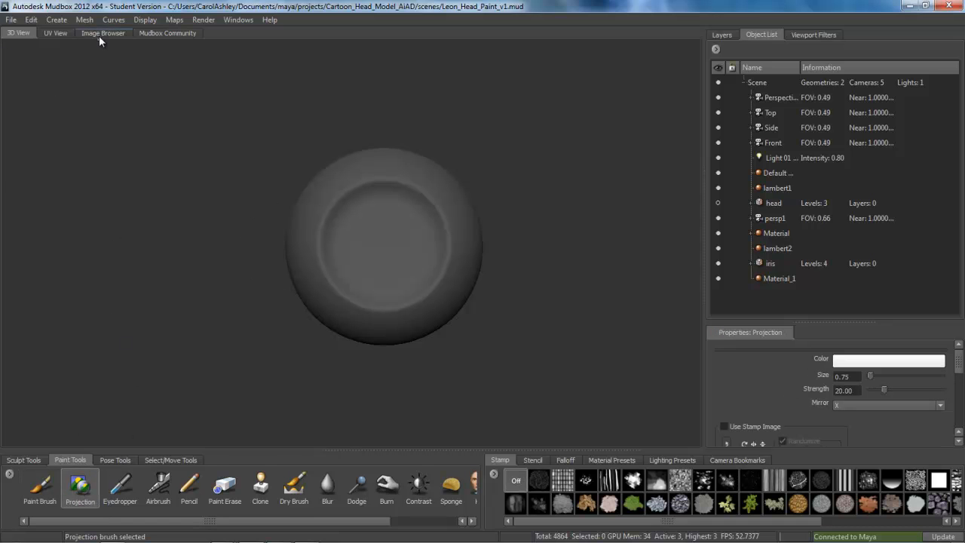
{"action": "left_click", "coordinate": [103, 34]}
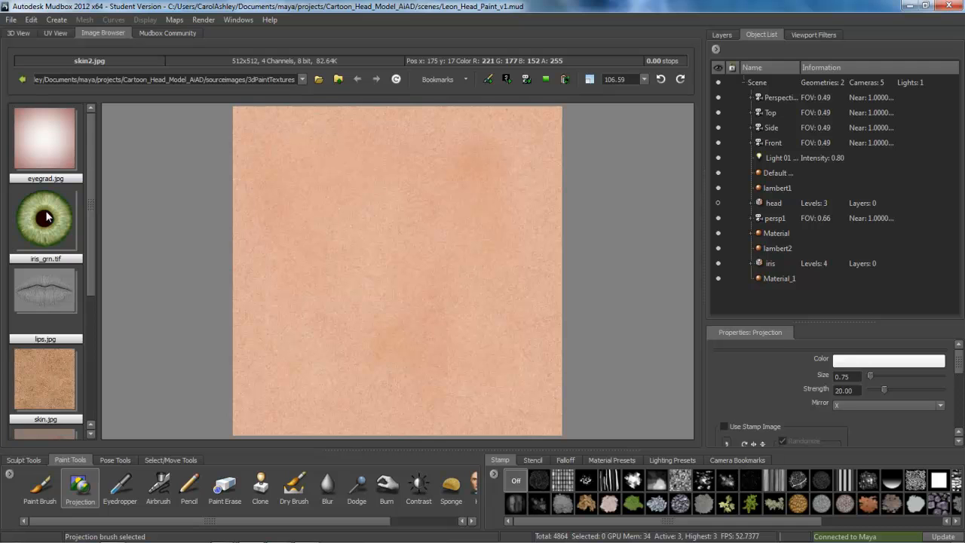
{"action": "left_click", "coordinate": [45, 219]}
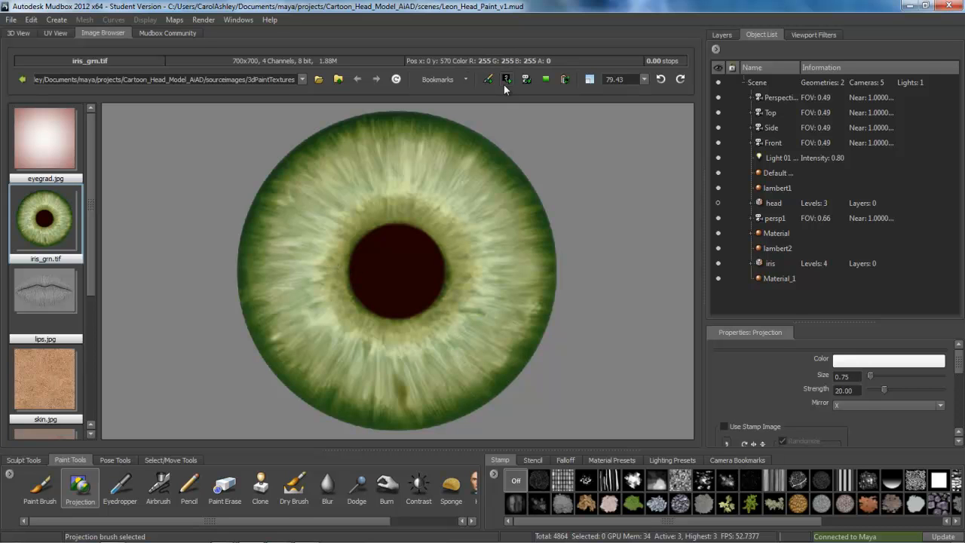
{"action": "left_click", "coordinate": [507, 79]}
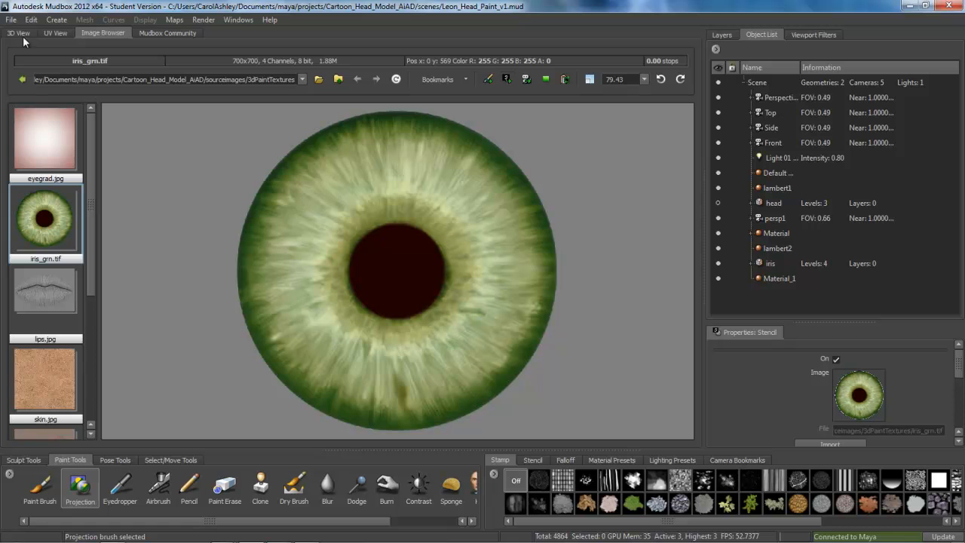
{"action": "left_click", "coordinate": [19, 33]}
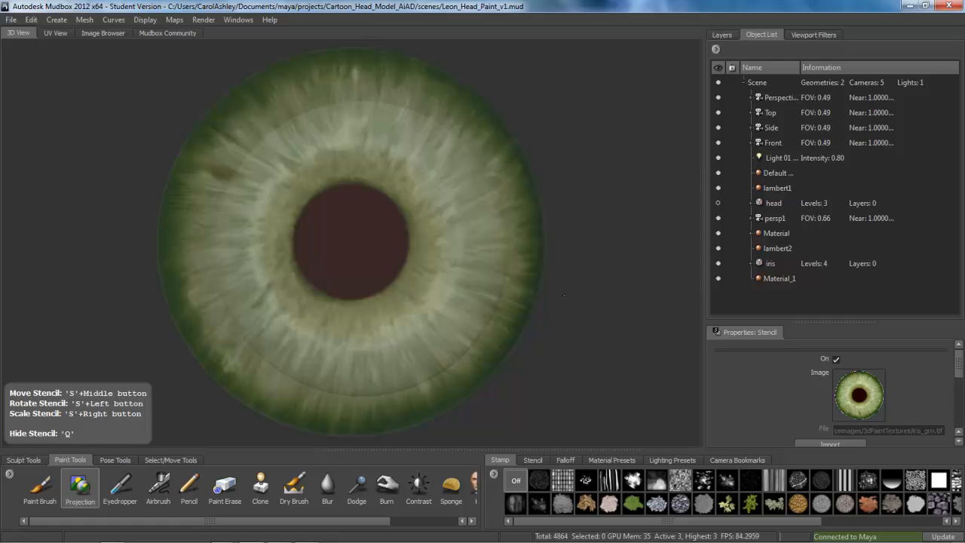
{"action": "mouse_move", "coordinate": [480, 290]}
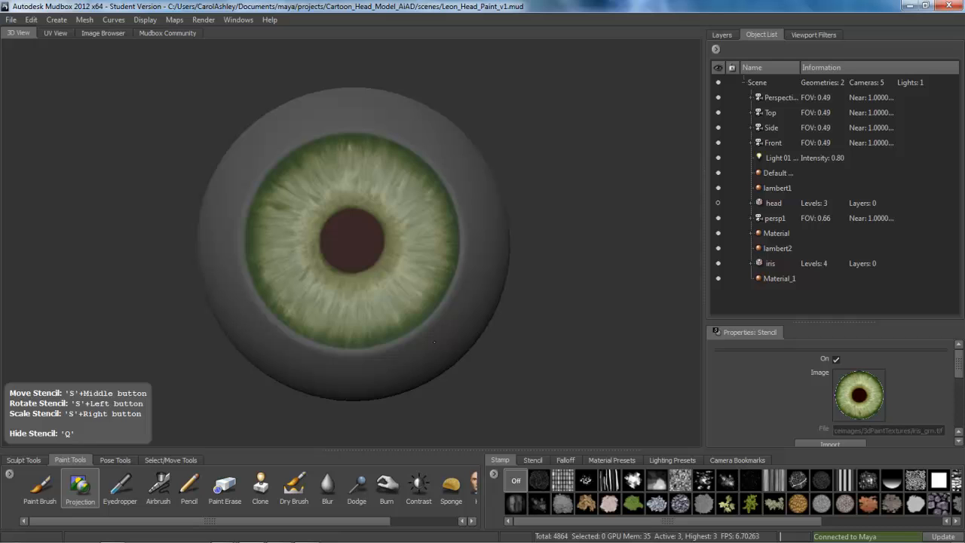
{"action": "mouse_move", "coordinate": [805, 392]}
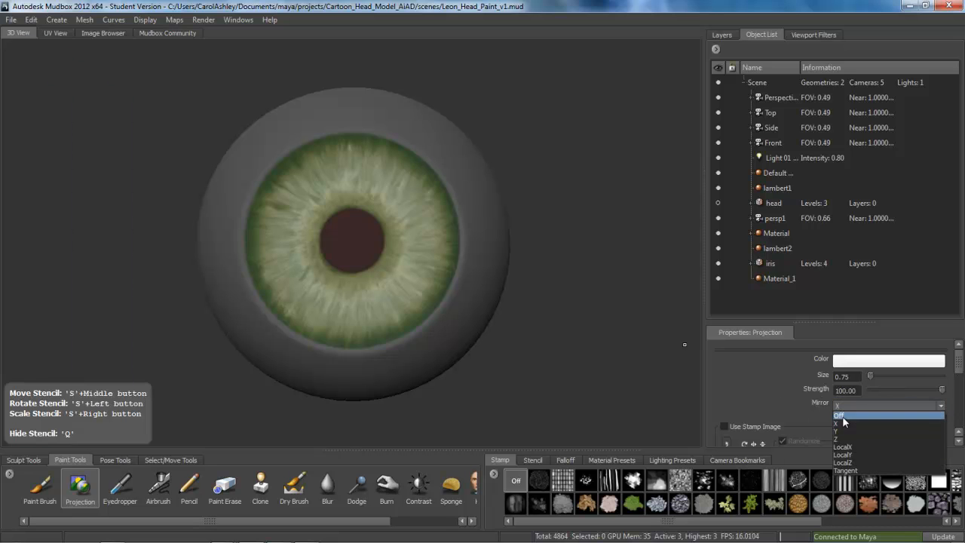
Turn Mirror off for projection painting over the aligned iris stencil
{"action": "left_click", "coordinate": [838, 416]}
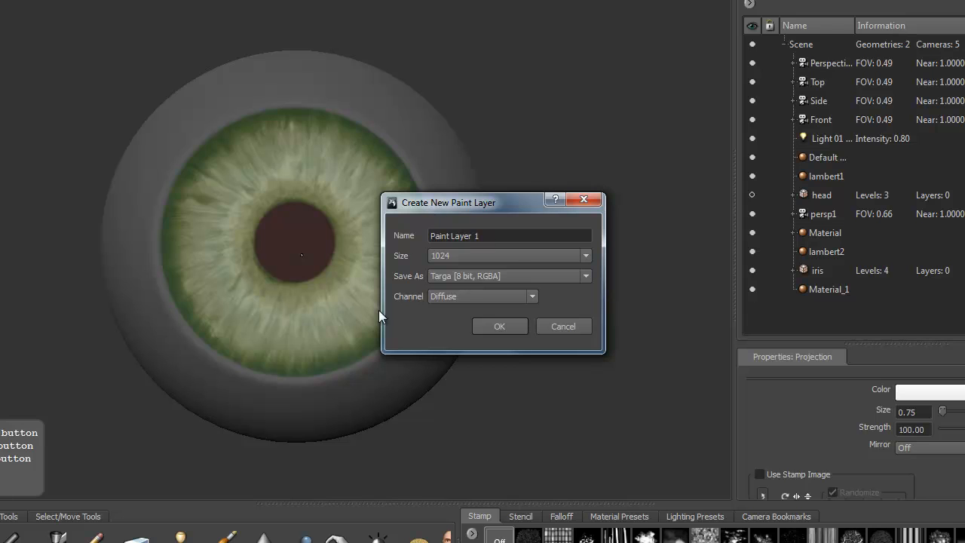
Create a 1024 diffuse paint layer named iris_color
{"action": "left_click", "coordinate": [510, 235]}
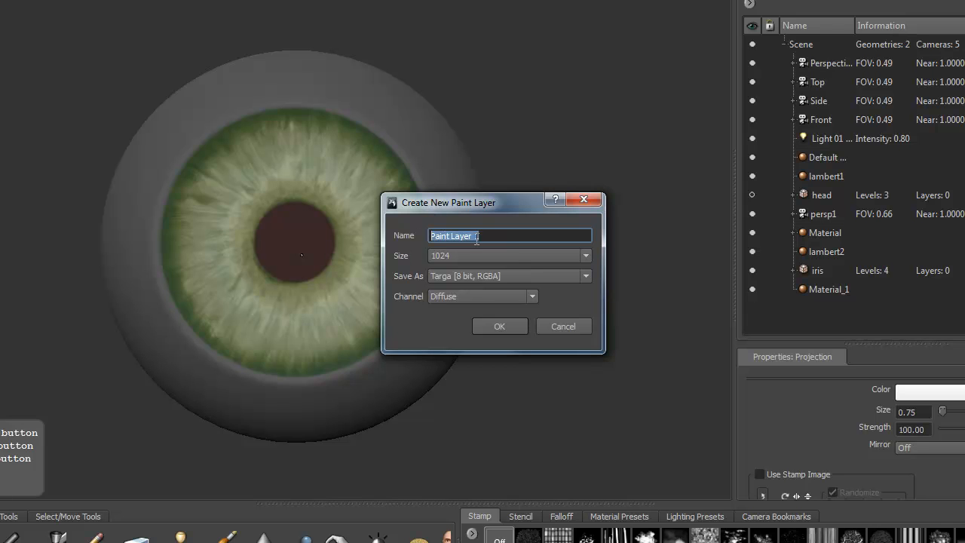
{"action": "type", "text": "iris_color"}
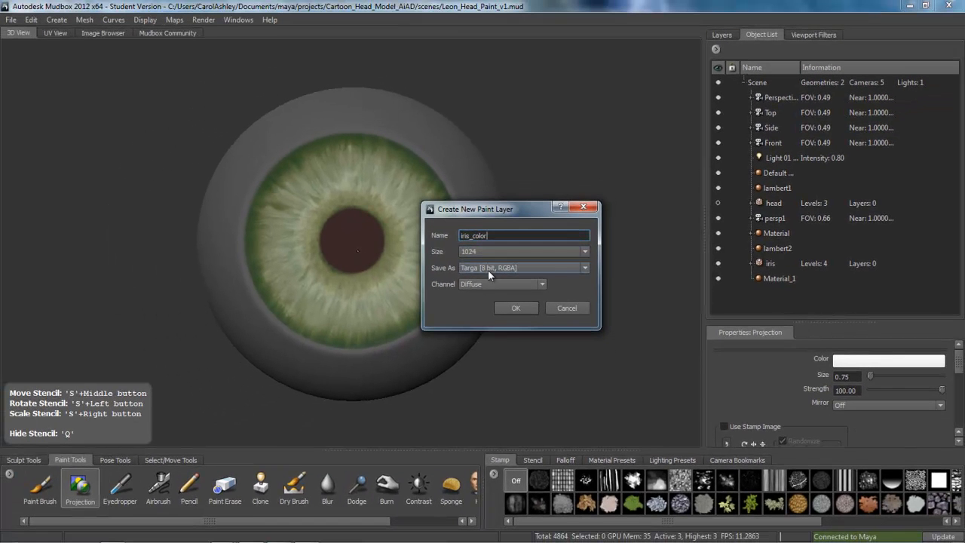
{"action": "left_click", "coordinate": [516, 308]}
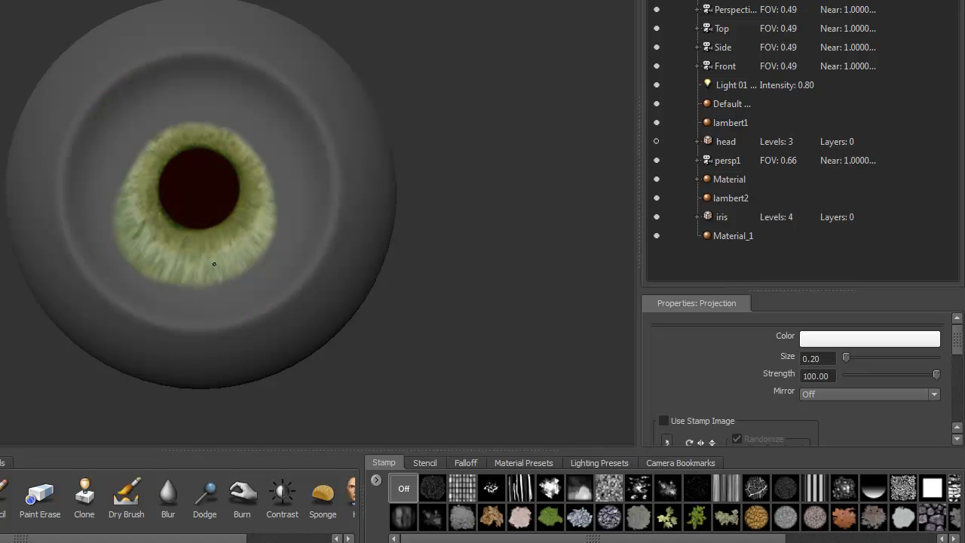
Paint projection strokes across the eyeball until the green iris covers it
{"action": "left_click_drag", "start_coordinate": [214, 264], "coordinate": [287, 249]}
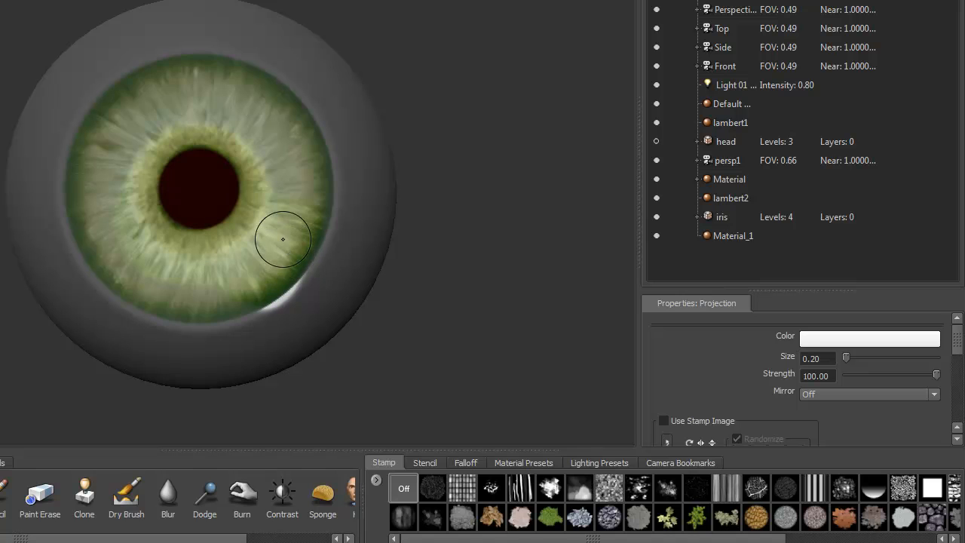
{"action": "left_click_drag", "start_coordinate": [284, 238], "coordinate": [280, 238]}
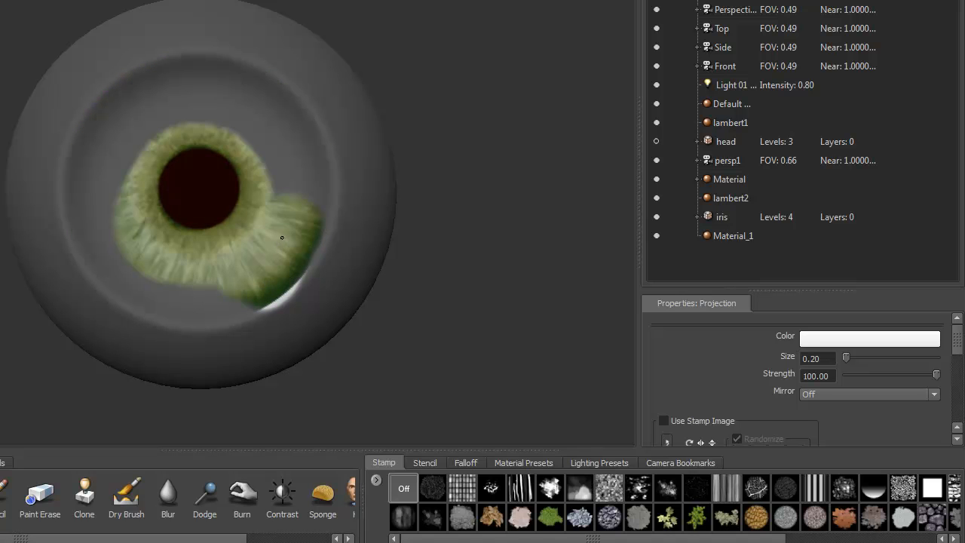
{"action": "left_click_drag", "start_coordinate": [282, 238], "coordinate": [302, 219]}
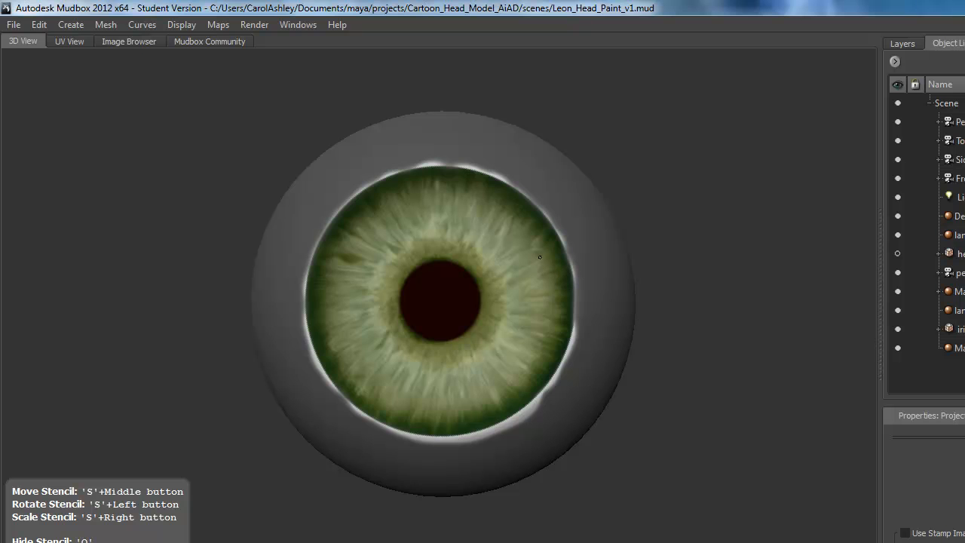
{"action": "mouse_move", "coordinate": [549, 298]}
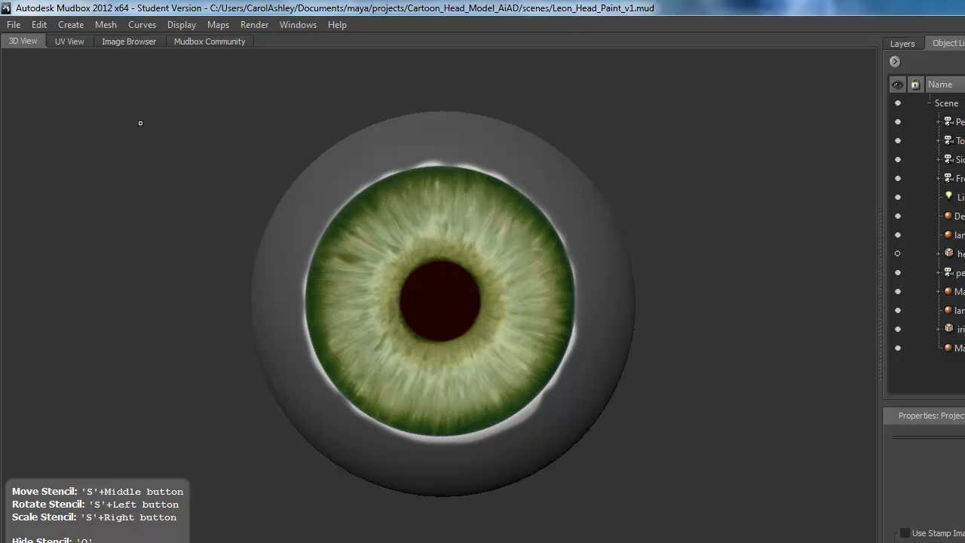
Set eyegrad.jpg from the Image Browser as the projection stencil
{"action": "left_click", "coordinate": [128, 41]}
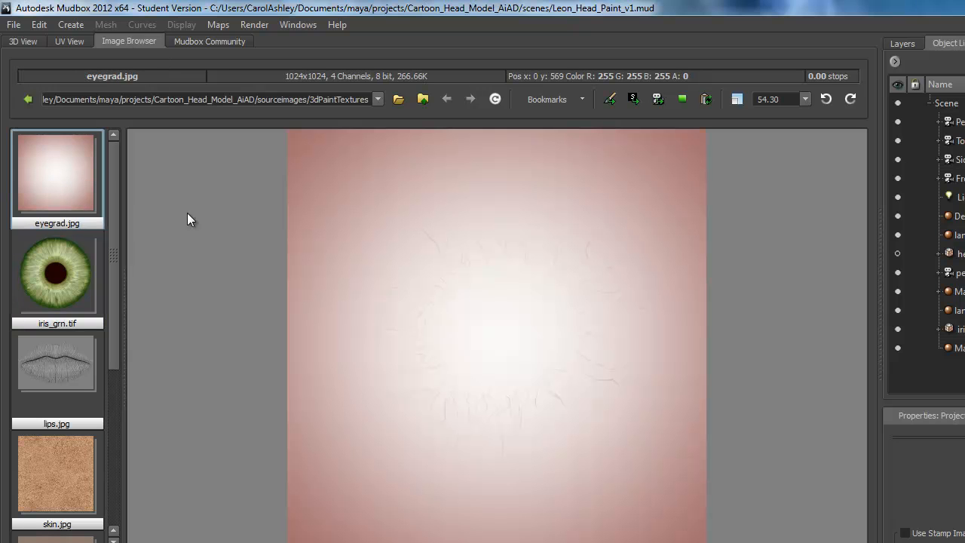
{"action": "mouse_move", "coordinate": [510, 413]}
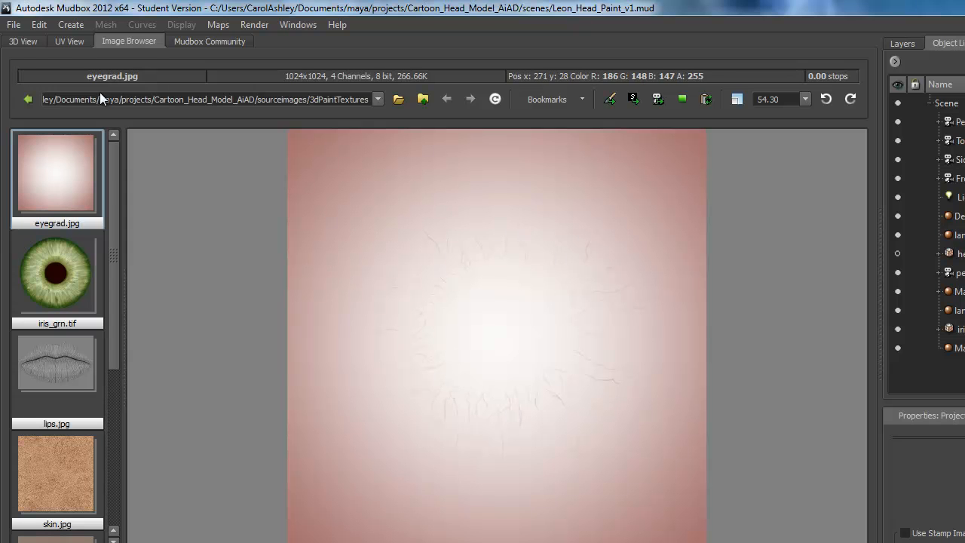
{"action": "left_click", "coordinate": [22, 41]}
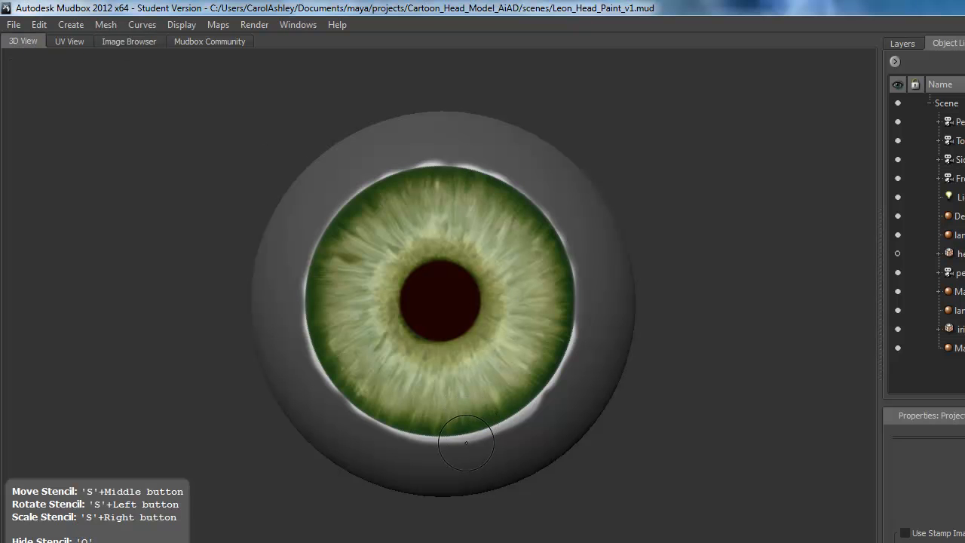
{"action": "left_click", "coordinate": [129, 41]}
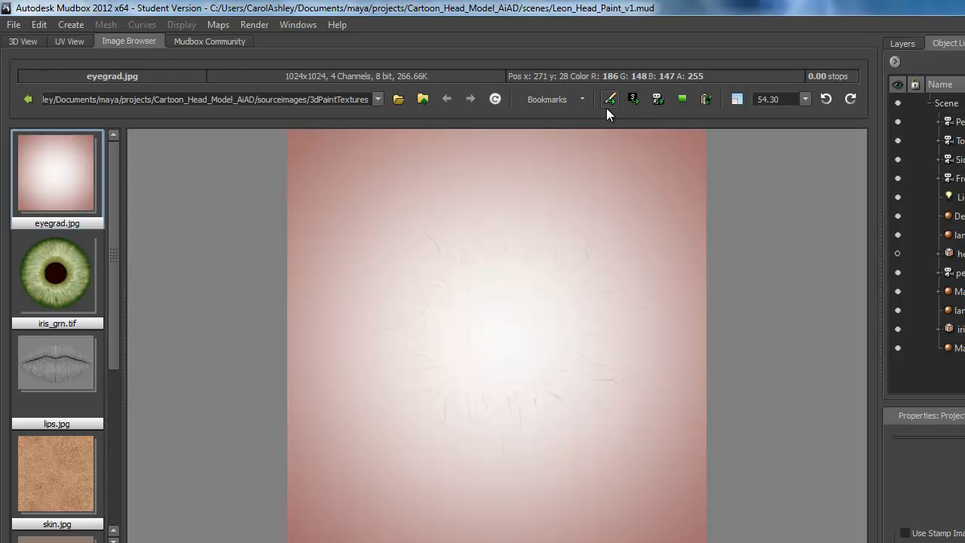
{"action": "left_click", "coordinate": [22, 41]}
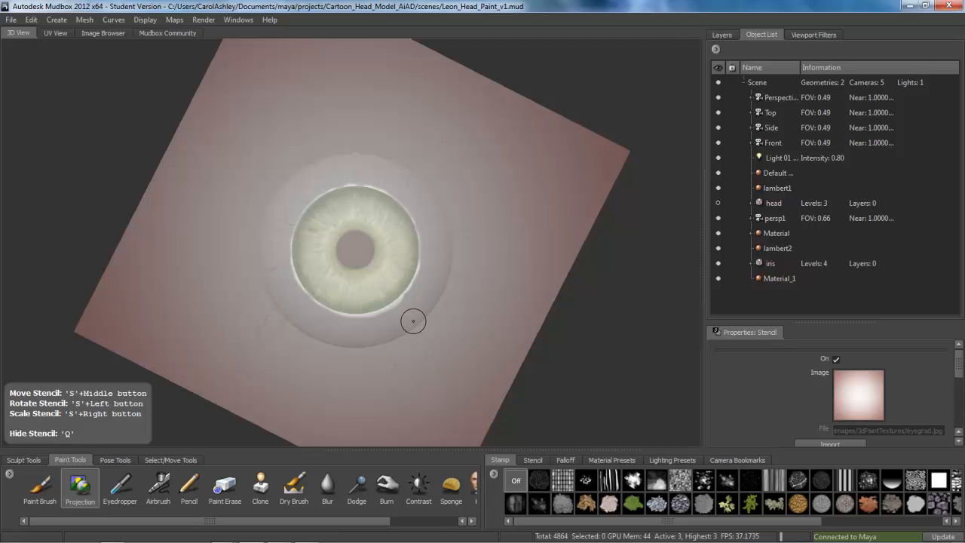
{"action": "mouse_move", "coordinate": [411, 311]}
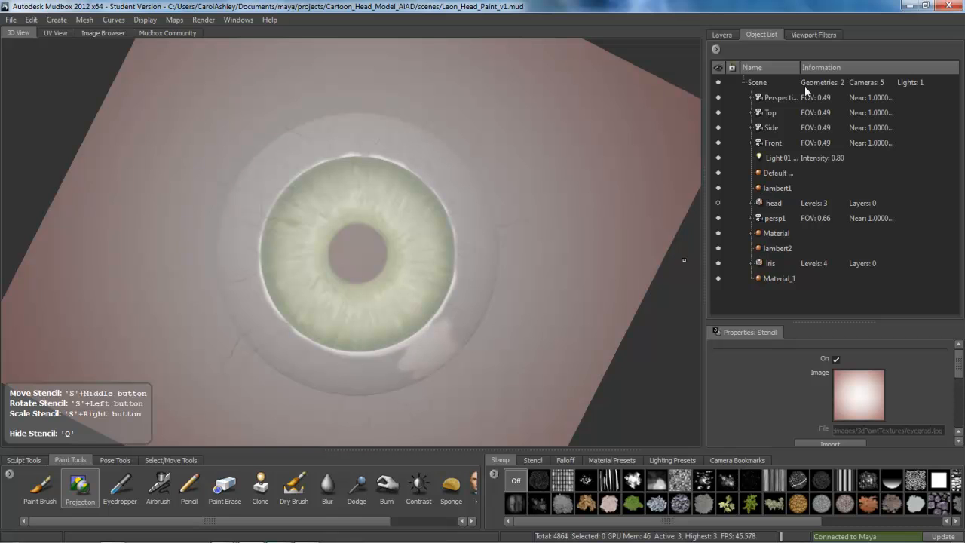
Create a second diffuse paint layer named eye_grad above iris_color
{"action": "left_click", "coordinate": [721, 33]}
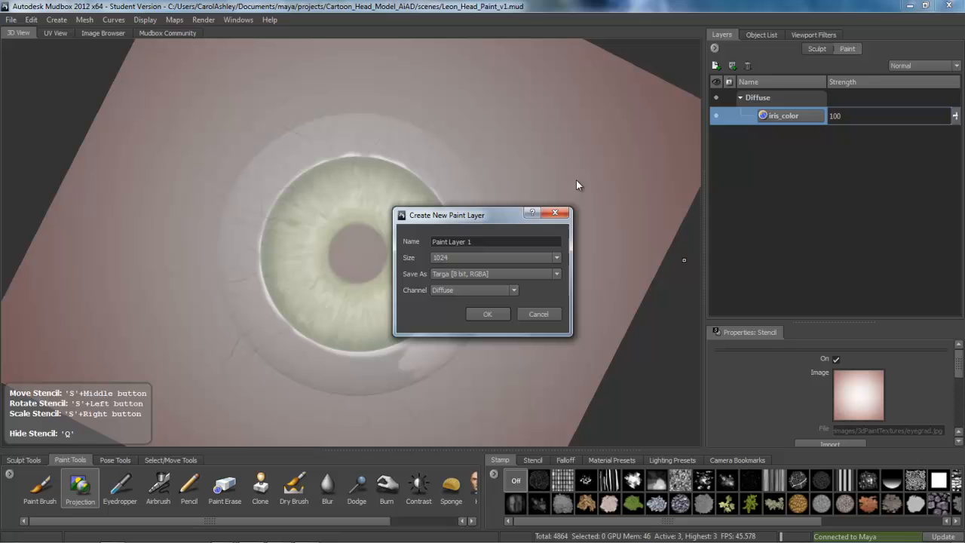
{"action": "left_click", "coordinate": [496, 241]}
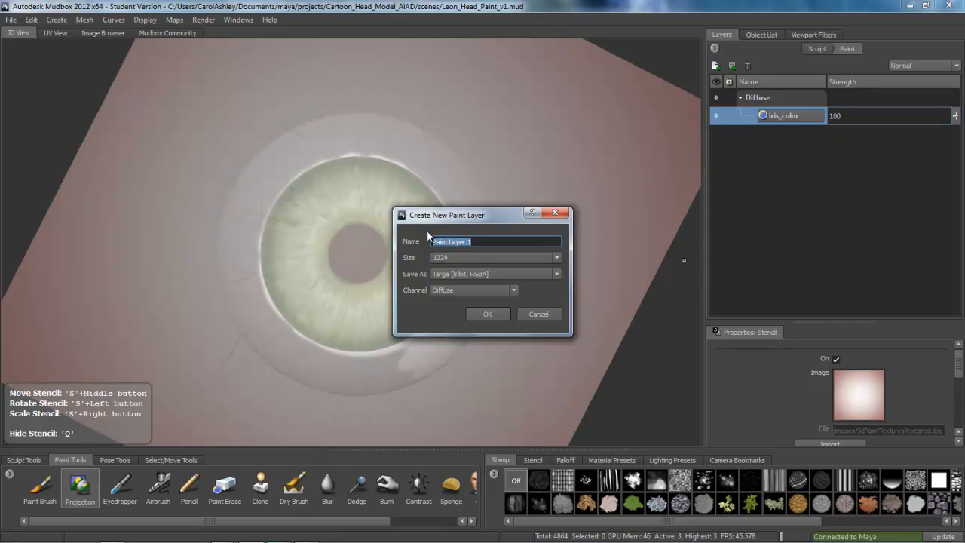
{"action": "type", "text": "eye_grad"}
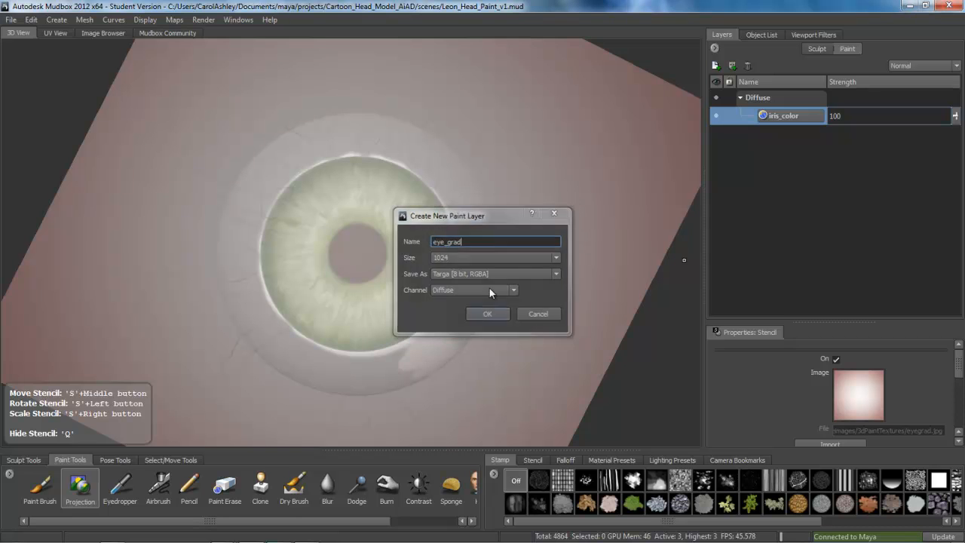
{"action": "left_click", "coordinate": [487, 314]}
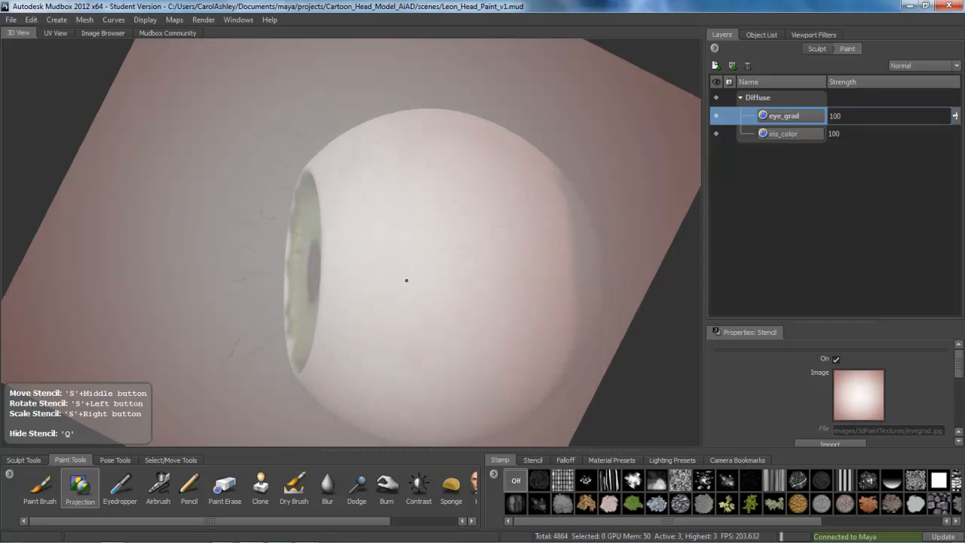
{"action": "mouse_move", "coordinate": [427, 161]}
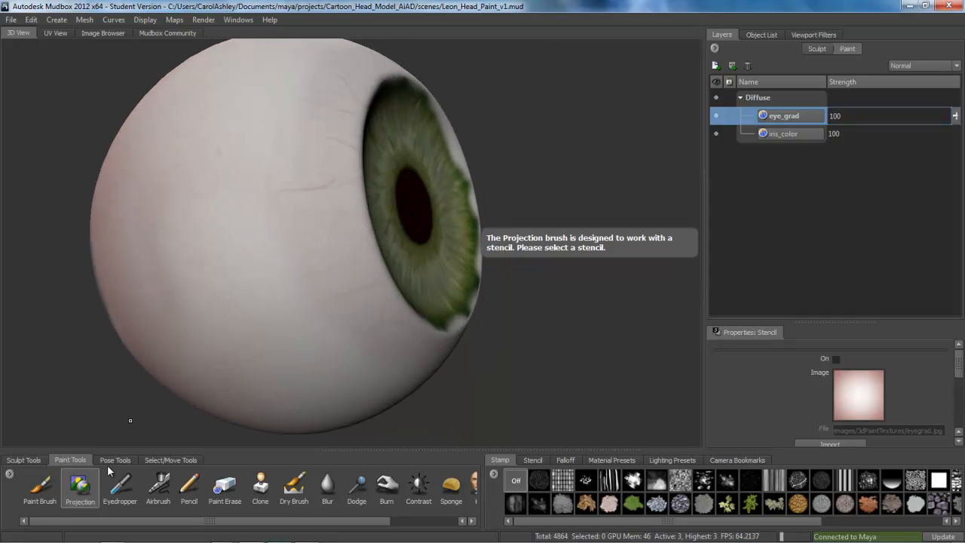
Switch to the plain Paint Brush with a near-white colour for the sclera
{"action": "left_click", "coordinate": [39, 485]}
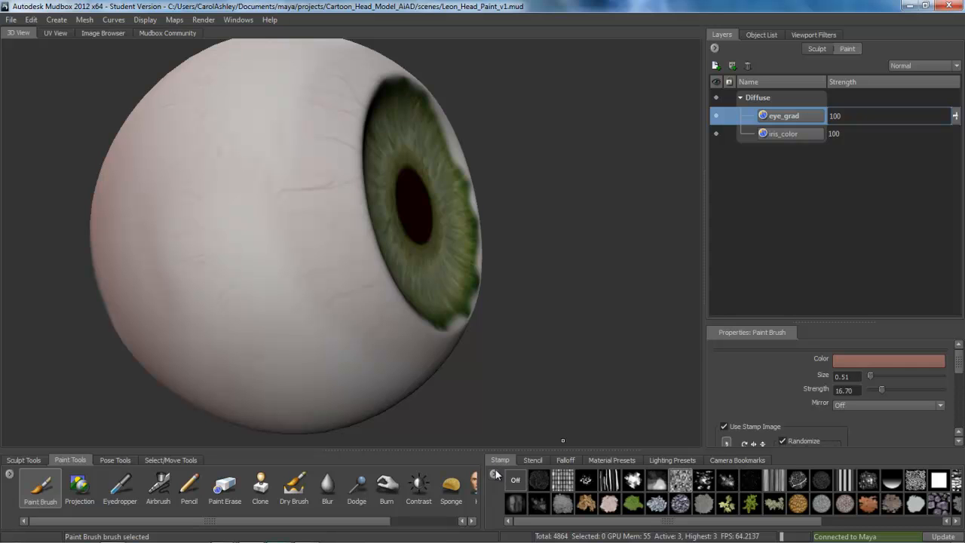
{"action": "left_click", "coordinate": [534, 460]}
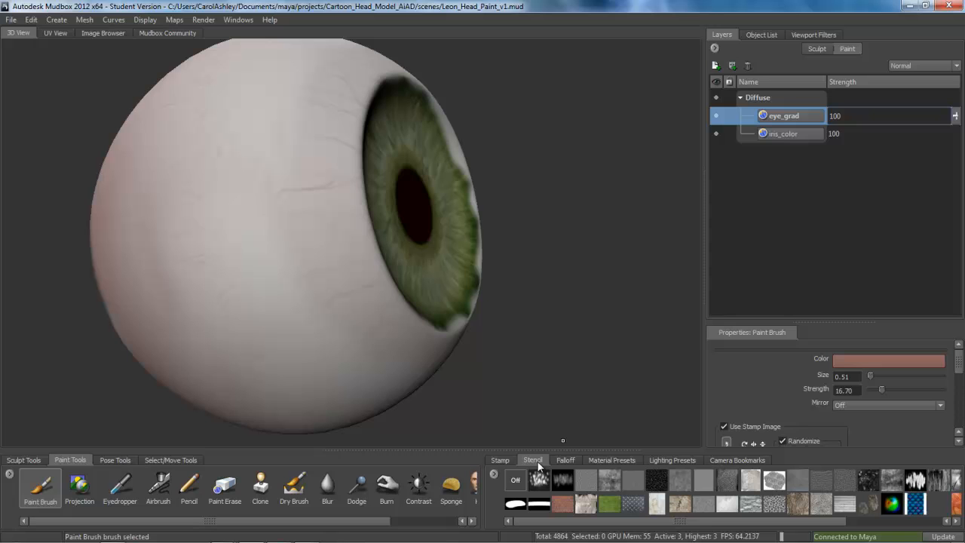
{"action": "left_click", "coordinate": [888, 362]}
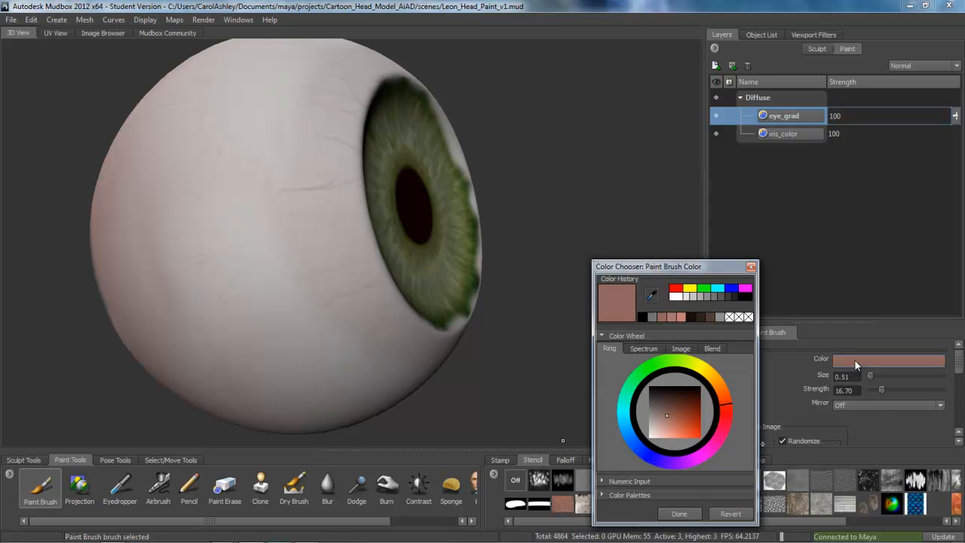
{"action": "left_click", "coordinate": [121, 485]}
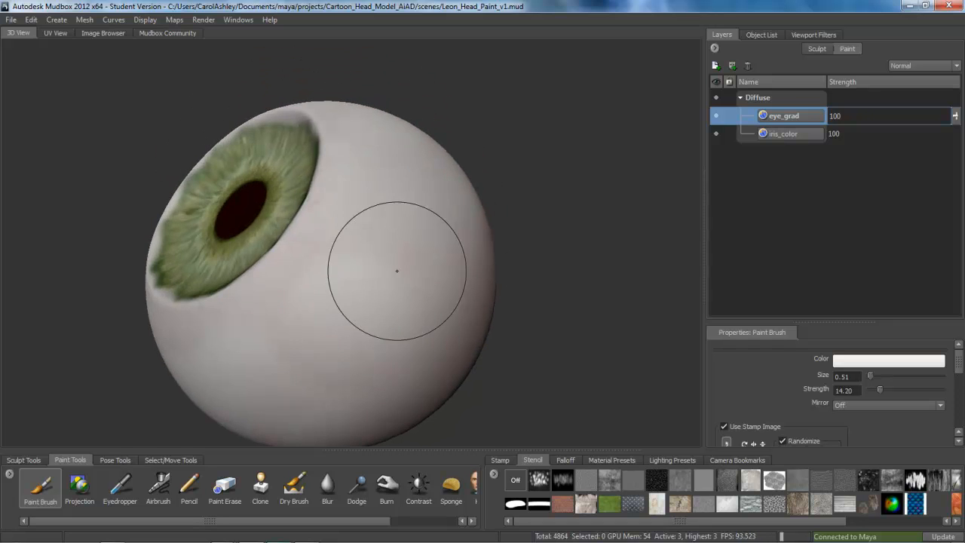
Paint the sclera paler, then eyedropper-sample the eyeball's pale pink as the brush colour
{"action": "left_click_drag", "start_coordinate": [399, 270], "coordinate": [389, 354]}
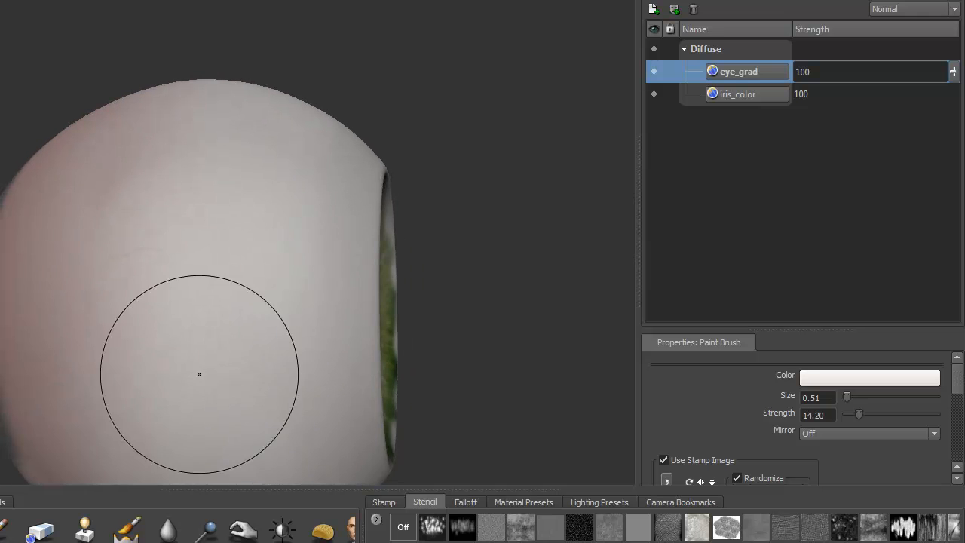
{"action": "left_click", "coordinate": [869, 374]}
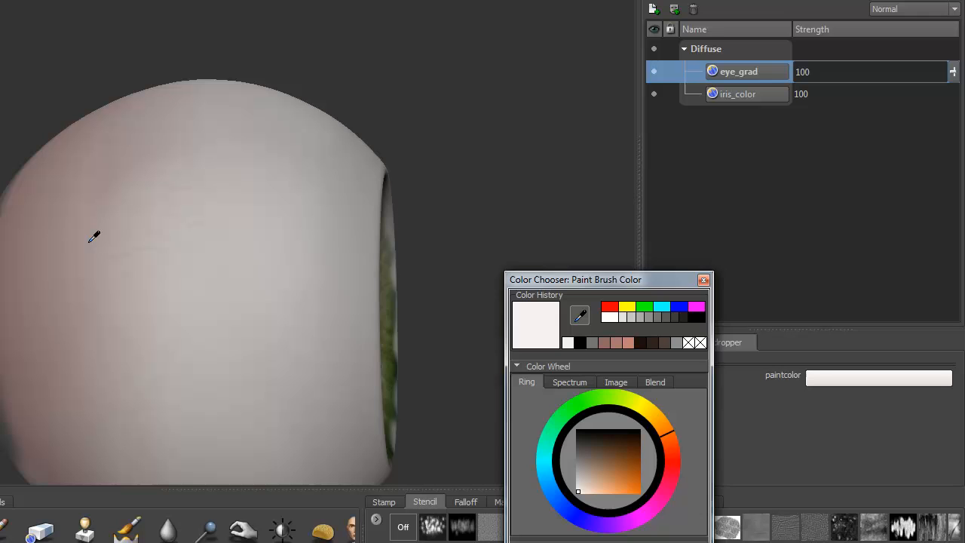
{"action": "left_click", "coordinate": [703, 279]}
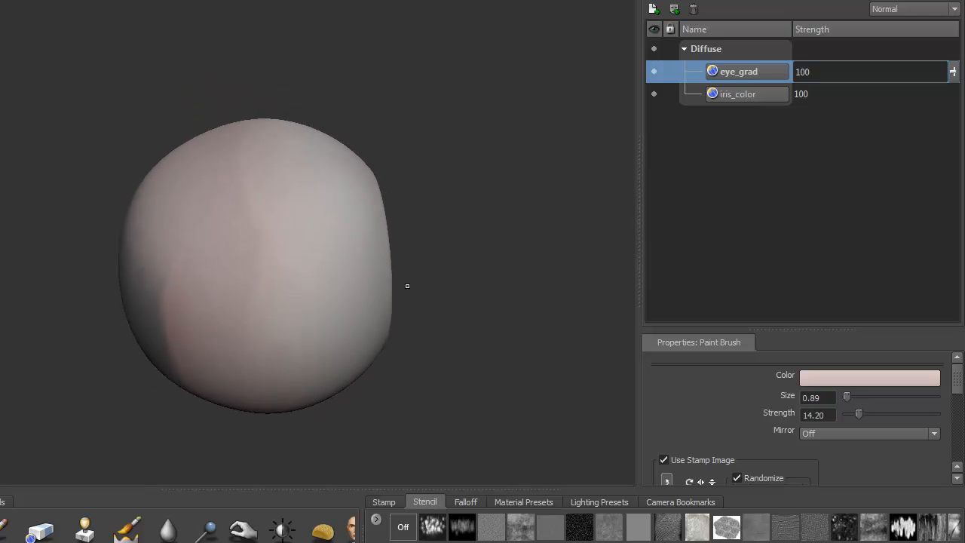
Bring the colour chooser into view and switch it to the full-spectrum picker for a pale skin colour
{"action": "left_click", "coordinate": [868, 377]}
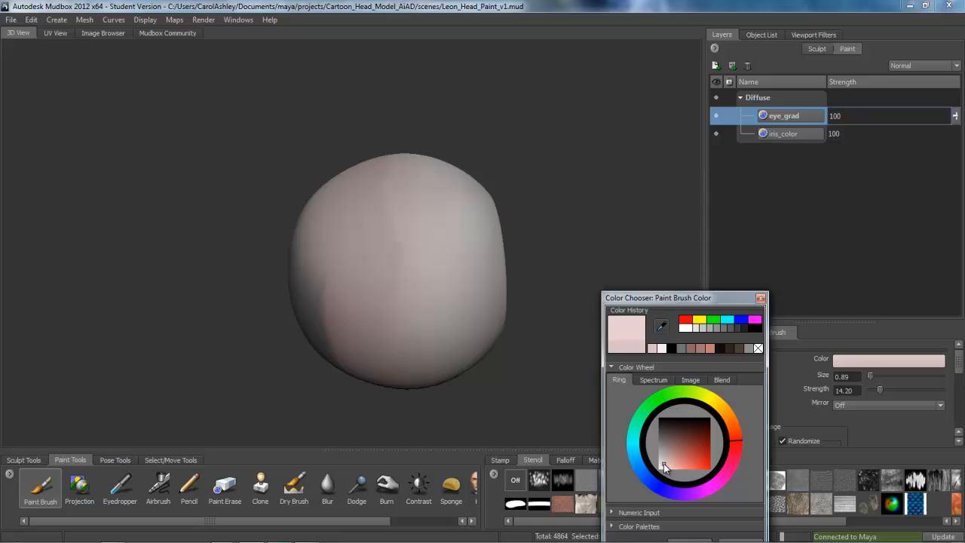
{"action": "left_click_drag", "start_coordinate": [658, 297], "coordinate": [657, 207]}
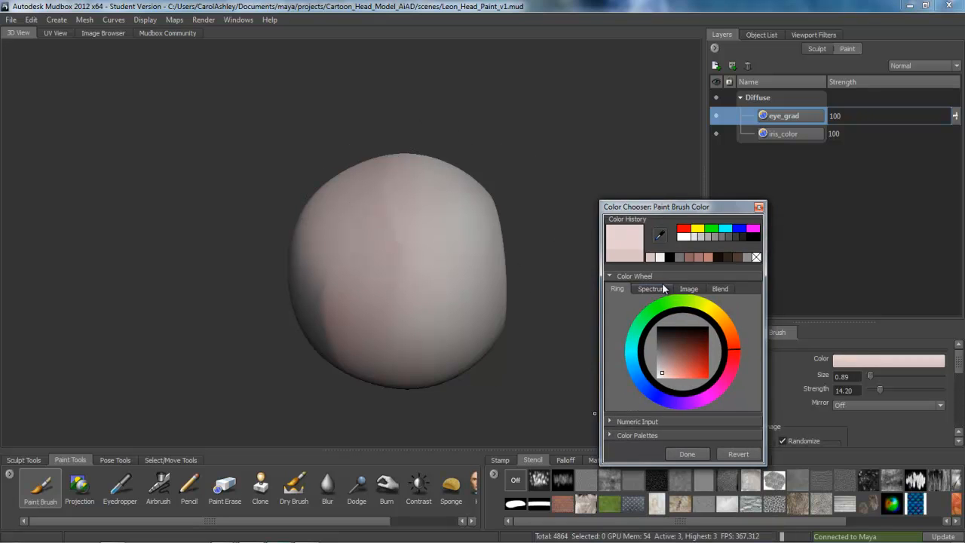
{"action": "left_click", "coordinate": [688, 454]}
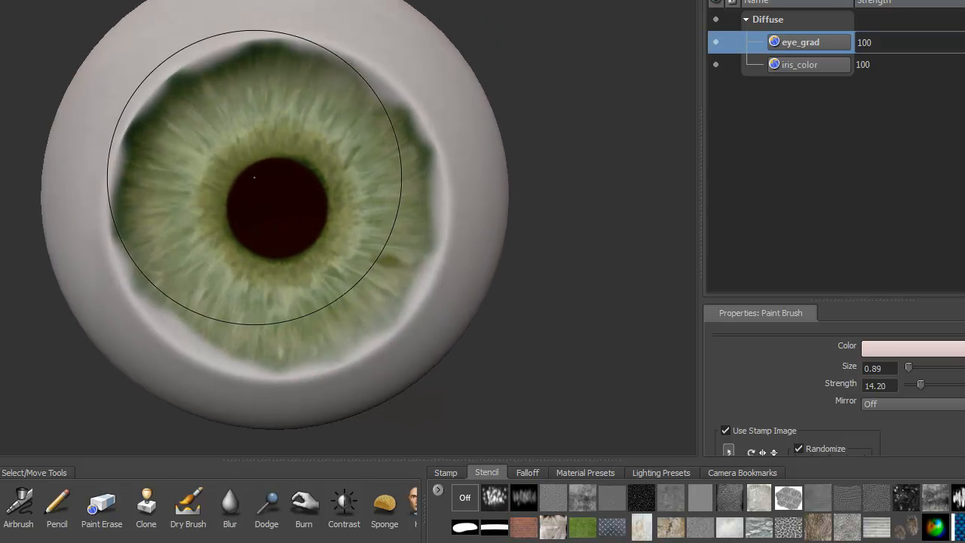
Switch to the Paint Erase tool with a smaller brush on the eye_grad layer
{"action": "left_click", "coordinate": [465, 498]}
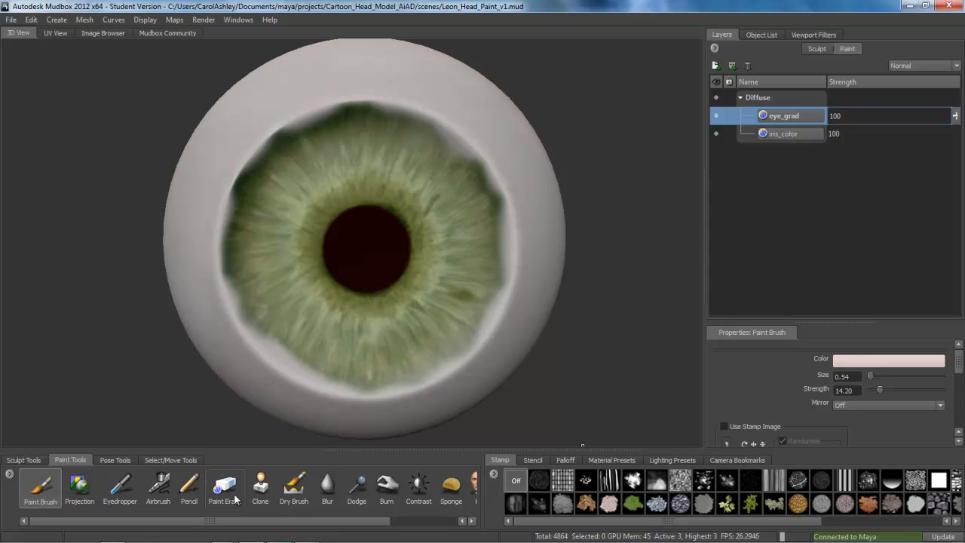
{"action": "left_click", "coordinate": [225, 489]}
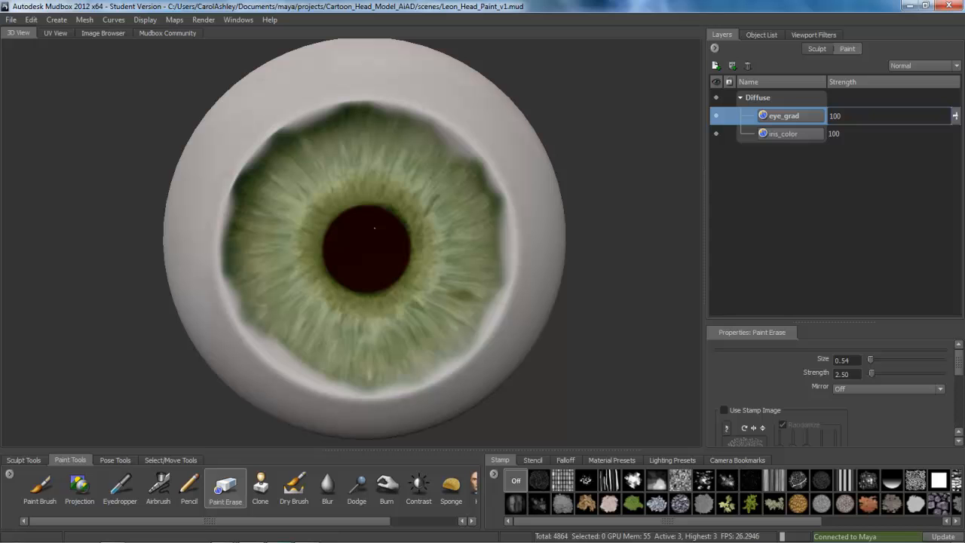
{"action": "left_click_drag", "start_coordinate": [374, 228], "coordinate": [434, 165]}
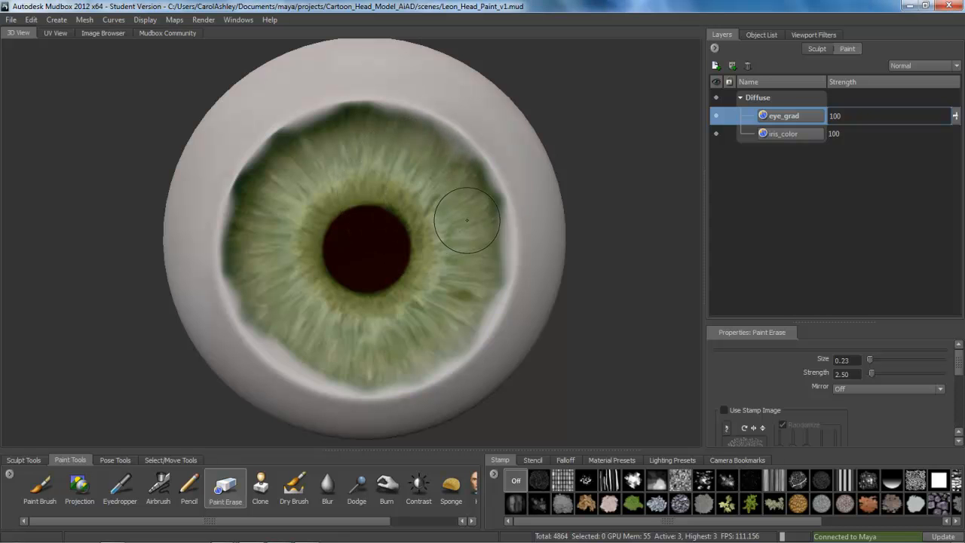
Erase the ragged dark paint along the iris border to round off its rim
{"action": "left_click", "coordinate": [466, 220]}
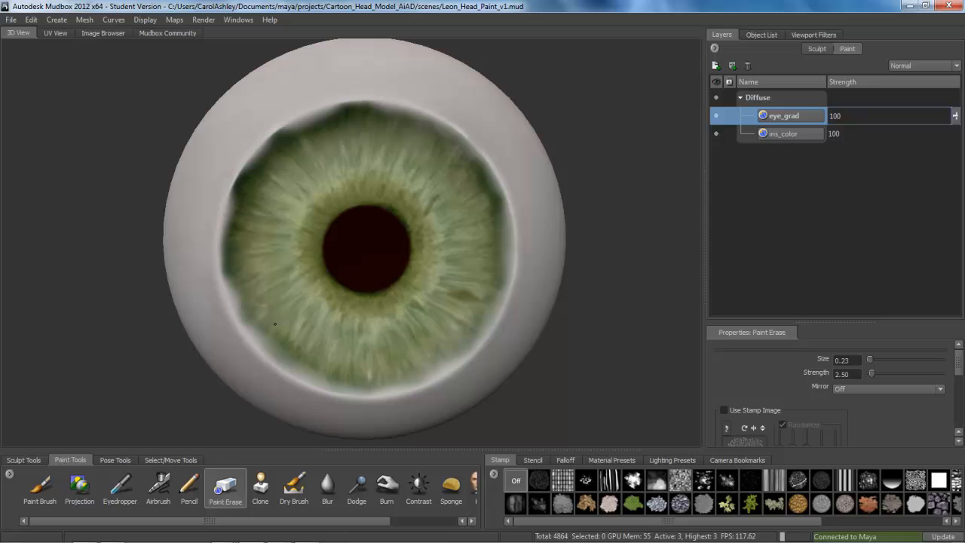
{"action": "left_click_drag", "start_coordinate": [275, 323], "coordinate": [292, 356]}
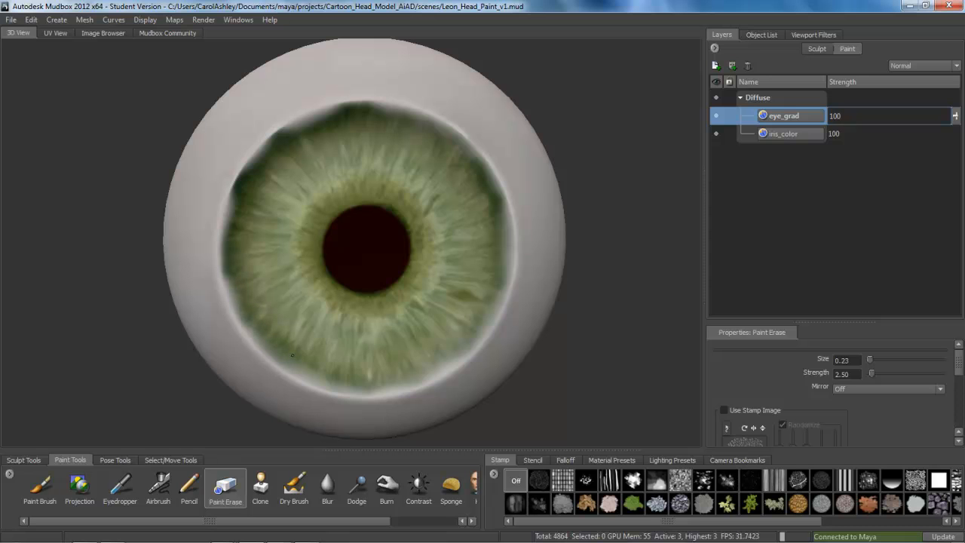
{"action": "left_click_drag", "start_coordinate": [292, 356], "coordinate": [446, 347]}
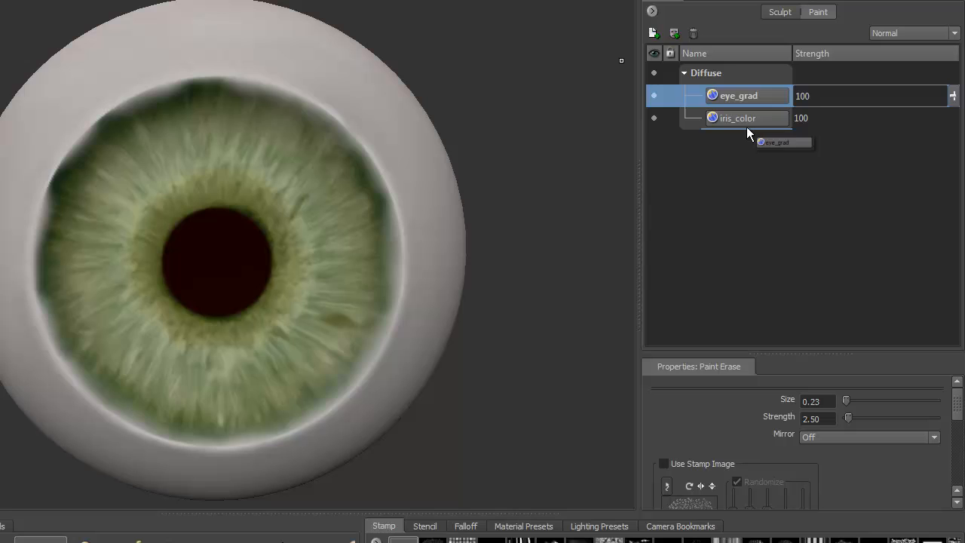
Drag the eye_grad layer beneath iris_color in the Layers panel
{"action": "left_click_drag", "start_coordinate": [739, 95], "coordinate": [747, 118]}
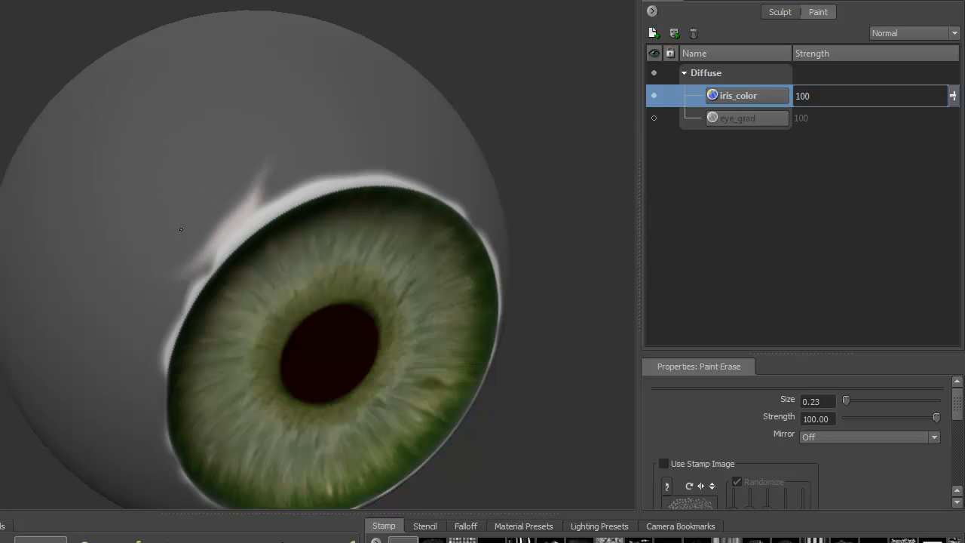
With a finer eraser, remove the white fringe painted outside the iris edge on iris_color
{"action": "left_click", "coordinate": [181, 257]}
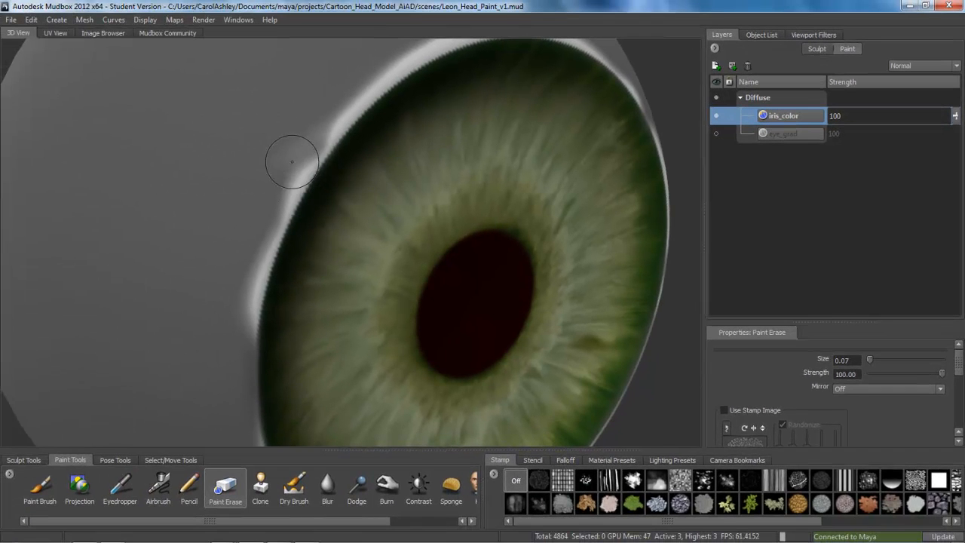
{"action": "left_click_drag", "start_coordinate": [293, 162], "coordinate": [278, 190]}
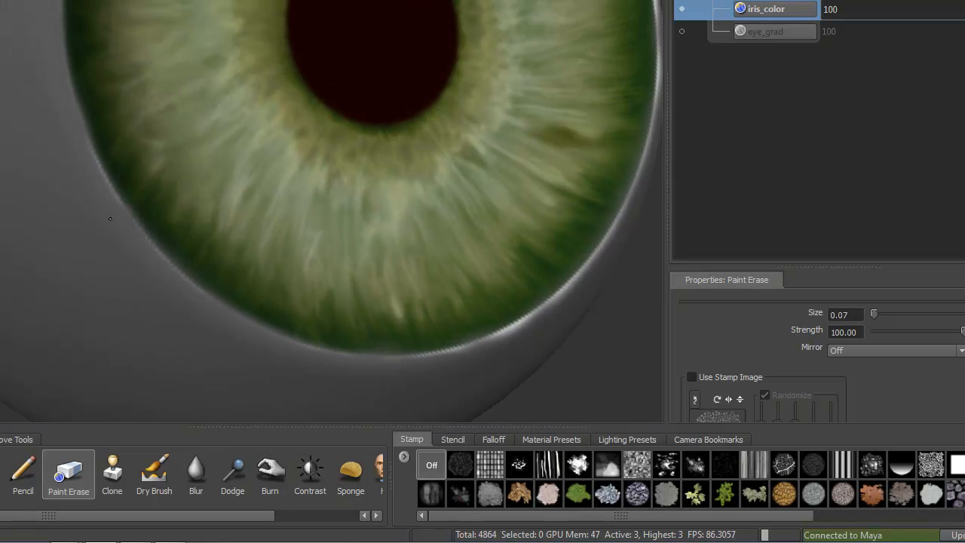
{"action": "mouse_move", "coordinate": [194, 329]}
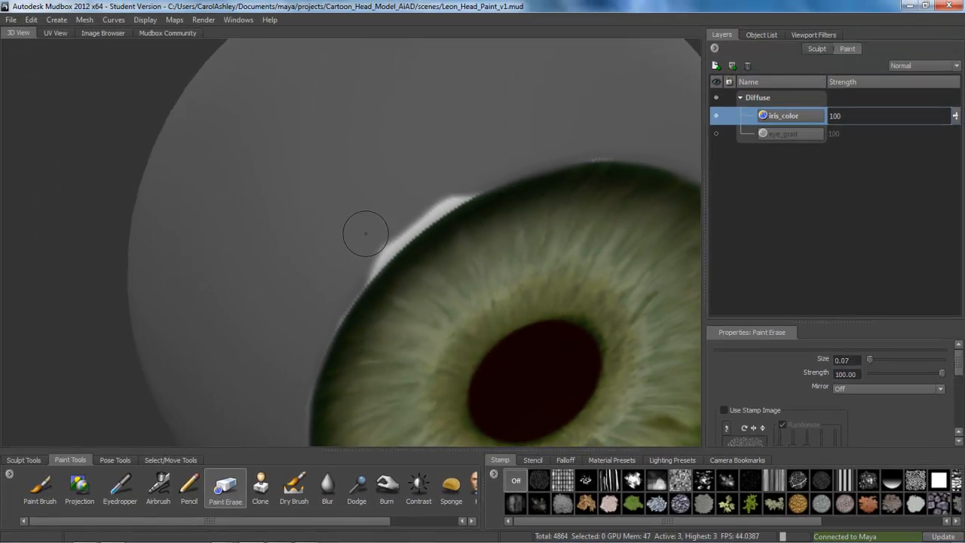
{"action": "left_click_drag", "start_coordinate": [365, 234], "coordinate": [420, 209]}
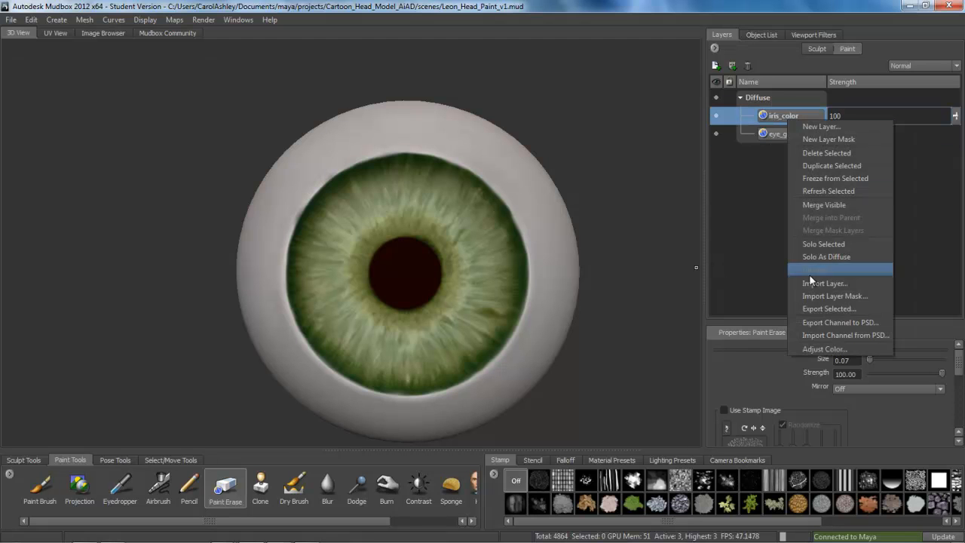
In Adjust Color, test hues from brown to purple and return the iris to green (Hue 0)
{"action": "left_click", "coordinate": [823, 349]}
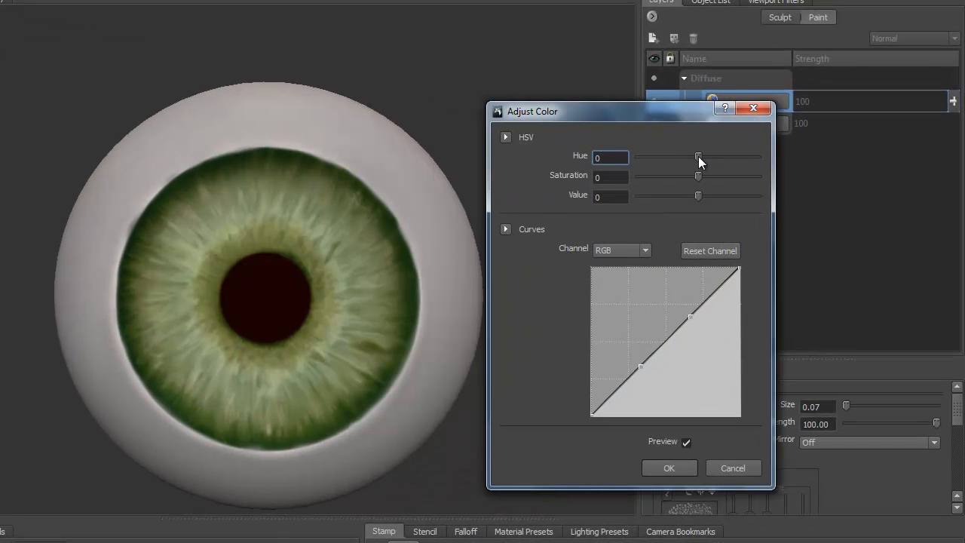
{"action": "left_click_drag", "start_coordinate": [696, 157], "coordinate": [682, 157]}
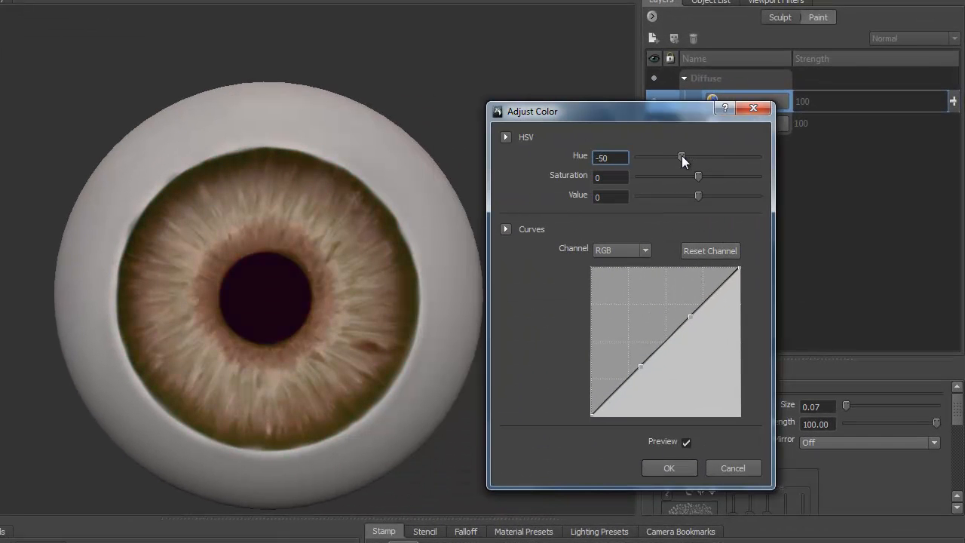
{"action": "left_click_drag", "start_coordinate": [682, 157], "coordinate": [652, 157]}
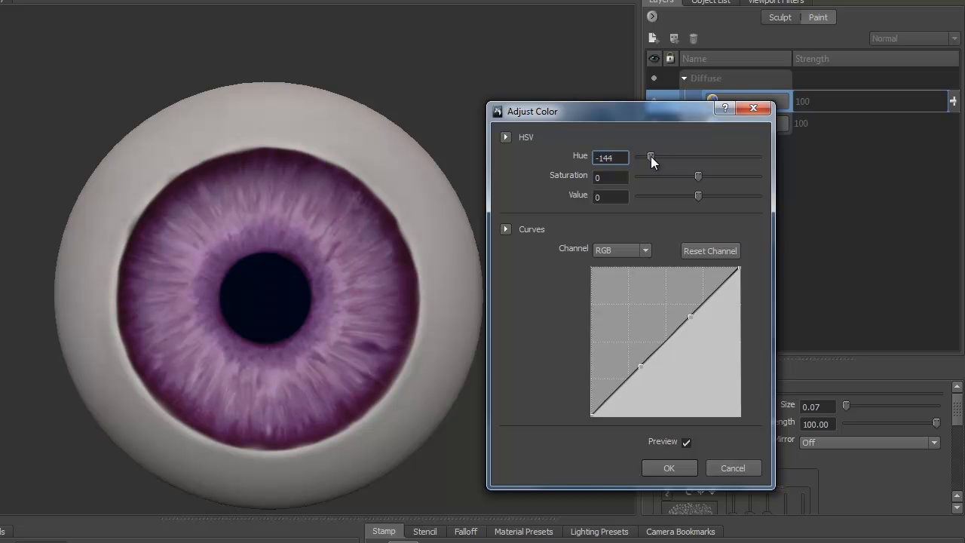
{"action": "left_click_drag", "start_coordinate": [652, 157], "coordinate": [640, 157]}
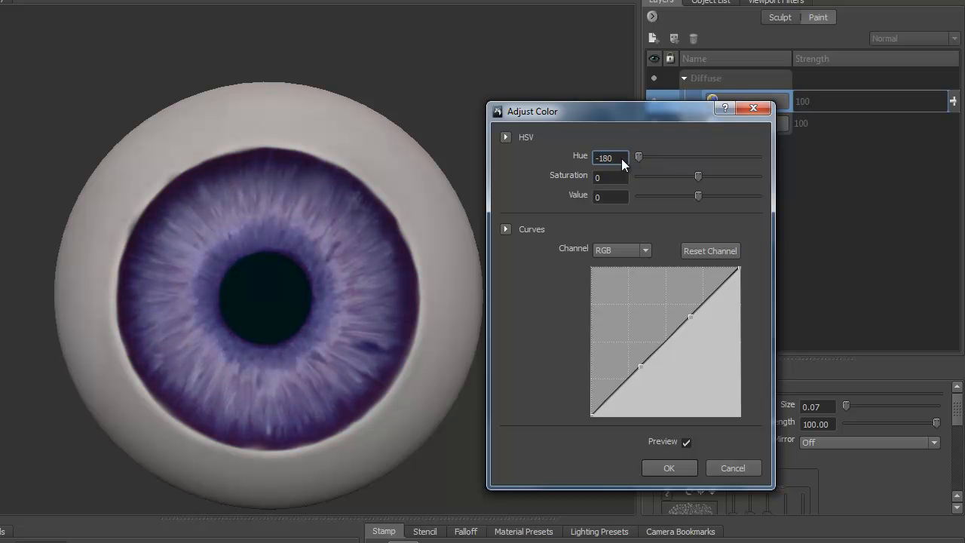
{"action": "left_click_drag", "start_coordinate": [639, 156], "coordinate": [660, 155]}
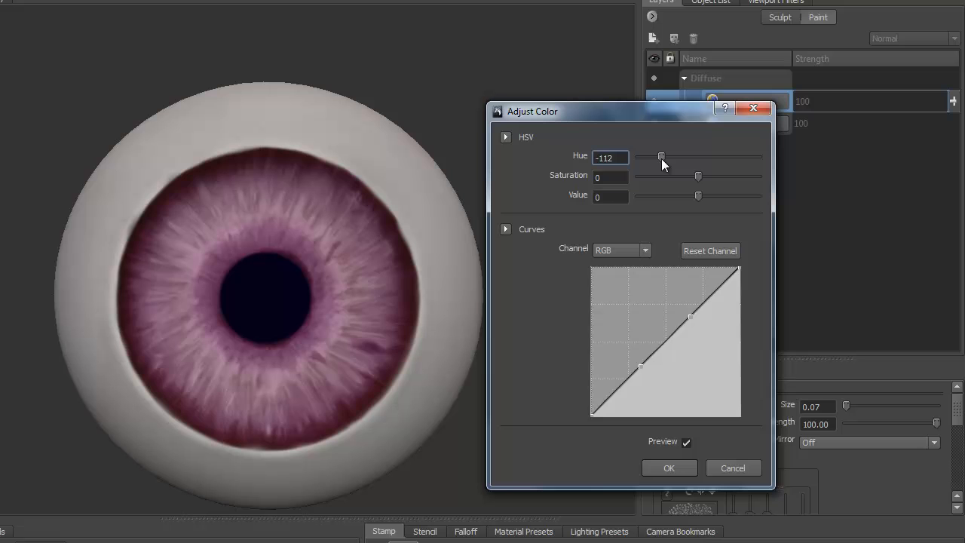
{"action": "left_click_drag", "start_coordinate": [661, 157], "coordinate": [680, 157]}
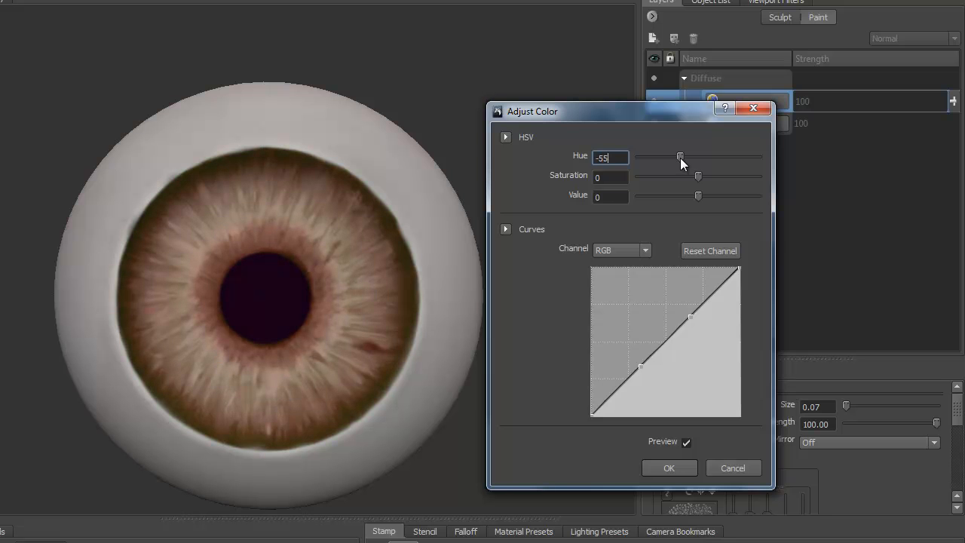
{"action": "left_click_drag", "start_coordinate": [680, 157], "coordinate": [691, 157]}
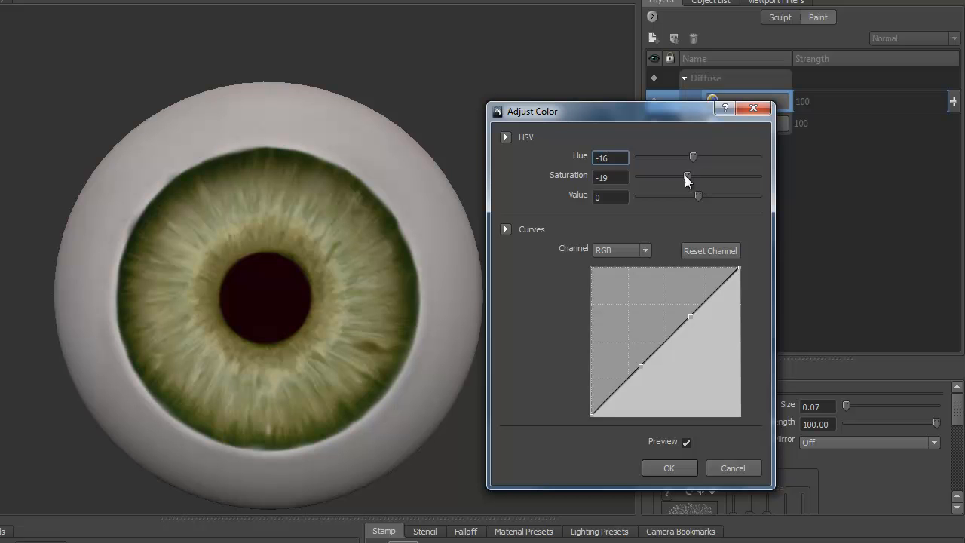
Settle on Saturation -14 and Value -11 with the original green hue, and apply the adjustment
{"action": "left_click_drag", "start_coordinate": [686, 177], "coordinate": [688, 177]}
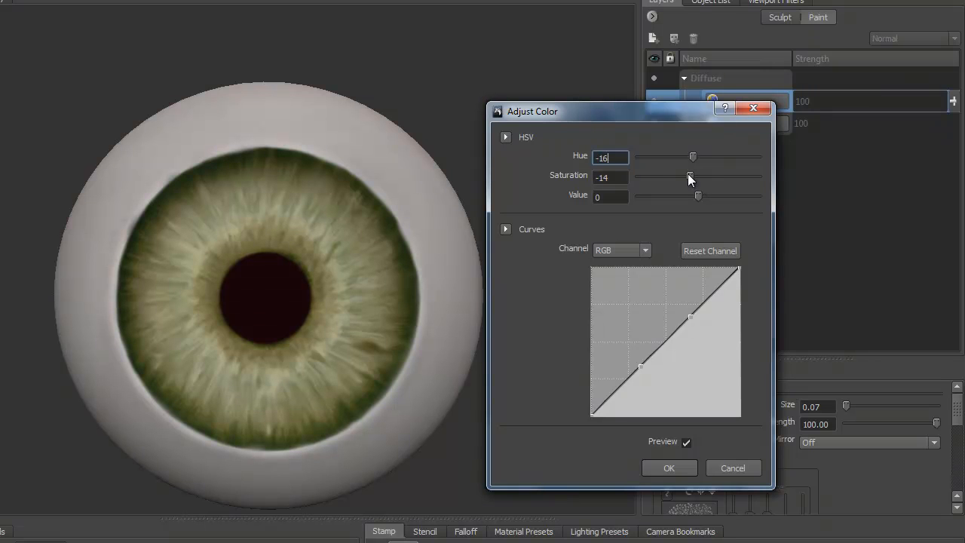
{"action": "left_click_drag", "start_coordinate": [697, 197], "coordinate": [685, 196]}
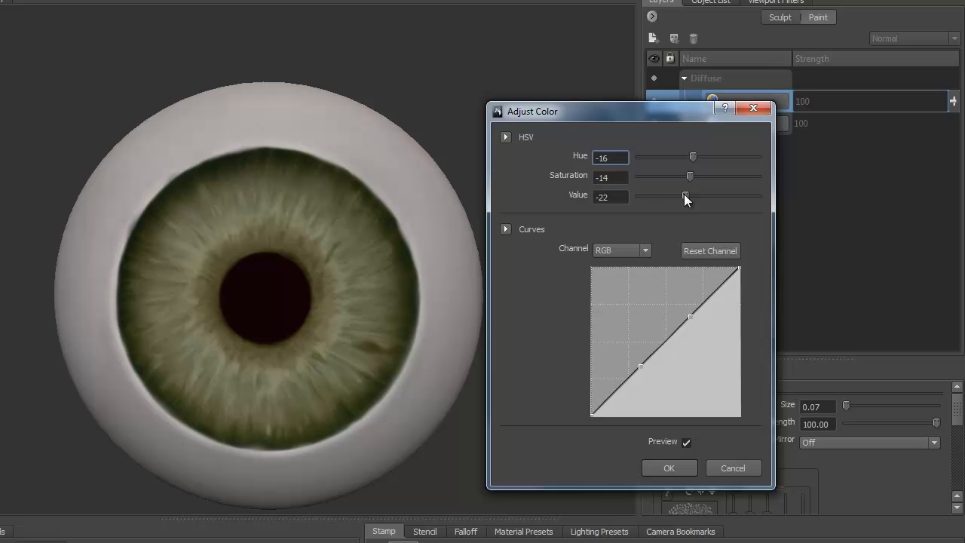
{"action": "left_click_drag", "start_coordinate": [668, 196], "coordinate": [692, 196]}
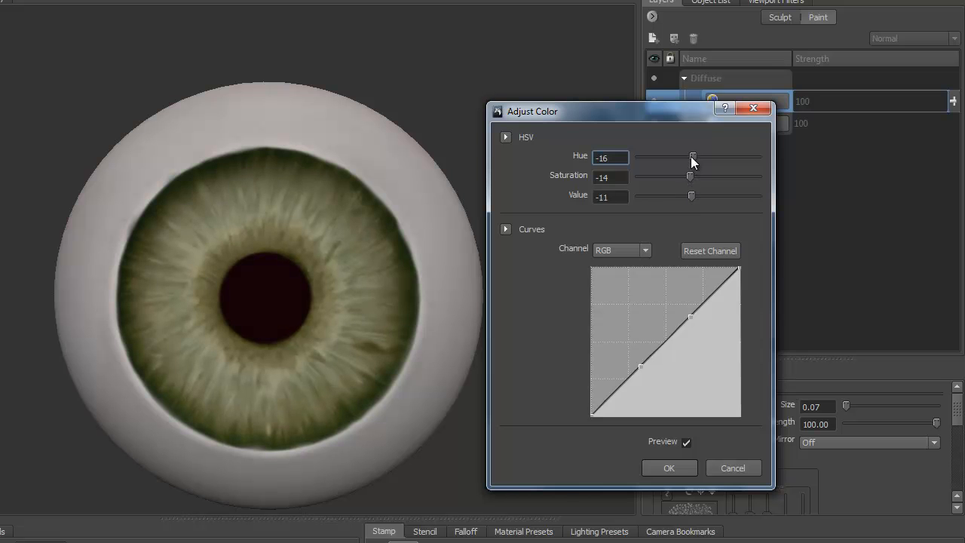
{"action": "left_click_drag", "start_coordinate": [694, 157], "coordinate": [679, 157]}
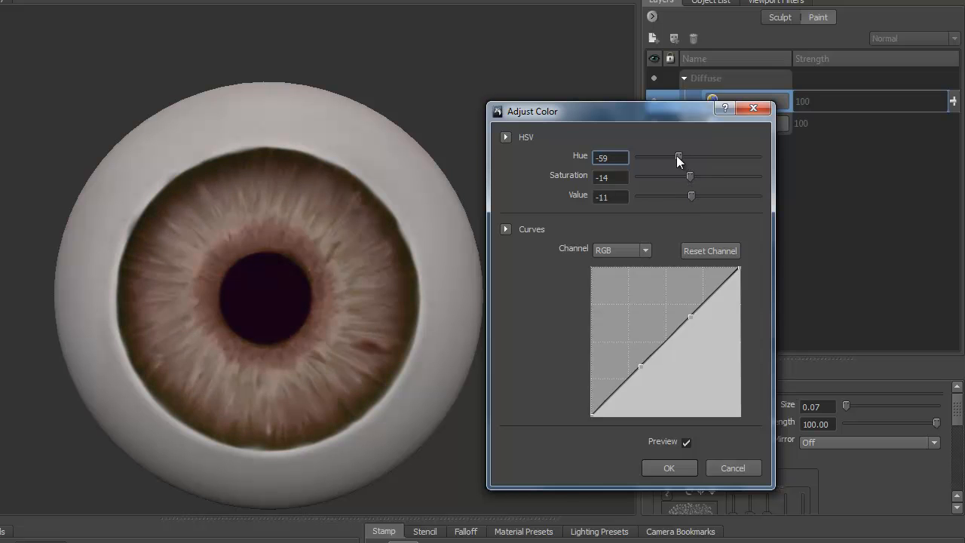
{"action": "left_click_drag", "start_coordinate": [679, 157], "coordinate": [697, 157]}
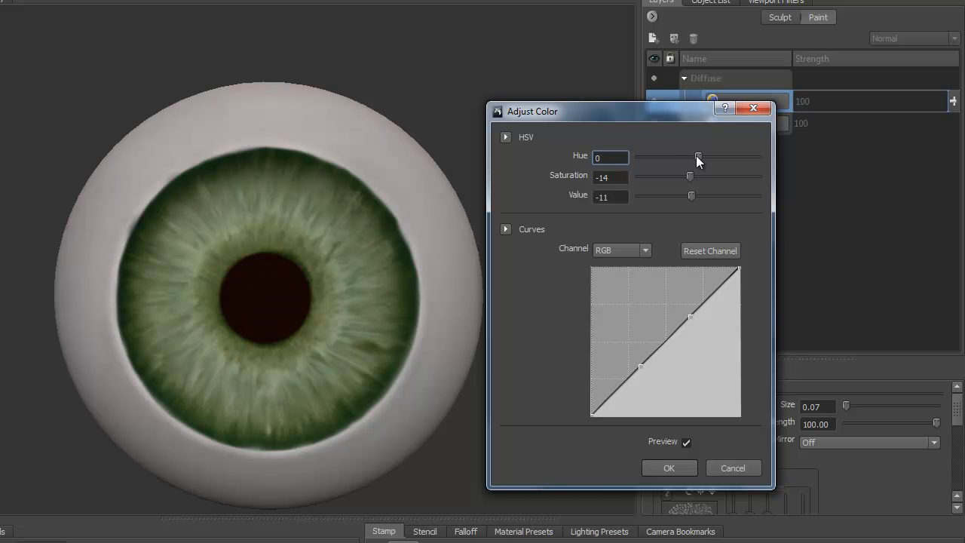
{"action": "left_click_drag", "start_coordinate": [699, 157], "coordinate": [693, 157]}
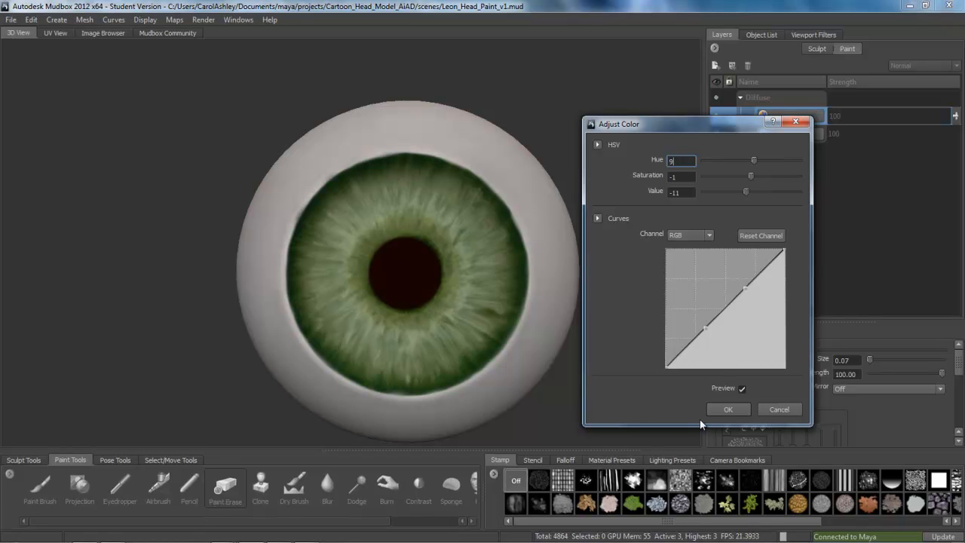
{"action": "left_click", "coordinate": [727, 409]}
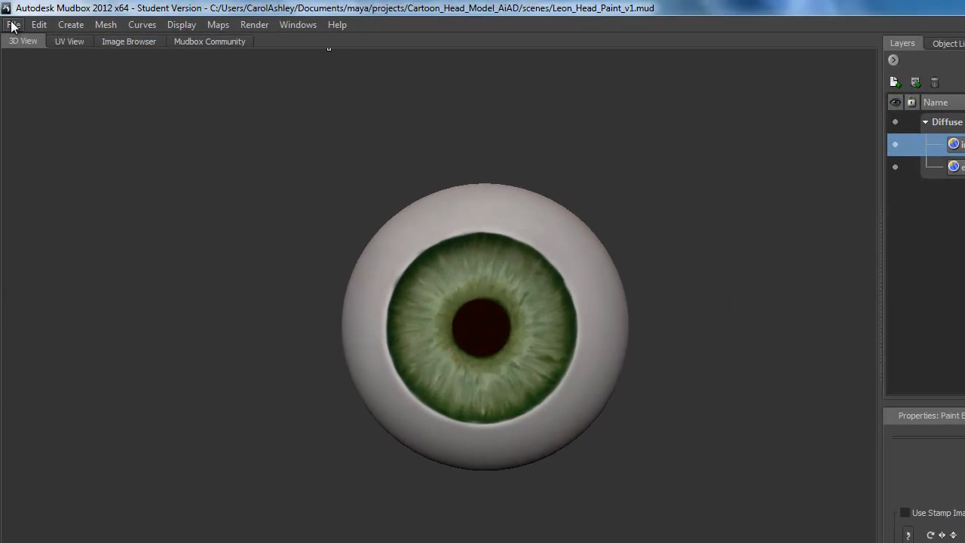
Frame the whole eyeball and bring up its right-click marking menu of model actions
{"action": "left_click", "coordinate": [12, 24]}
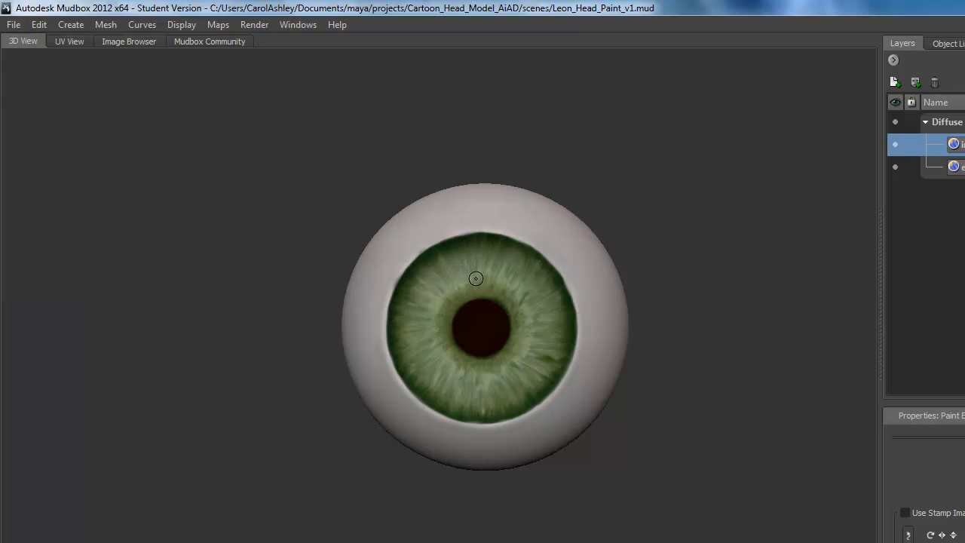
{"action": "right_click", "coordinate": [476, 277]}
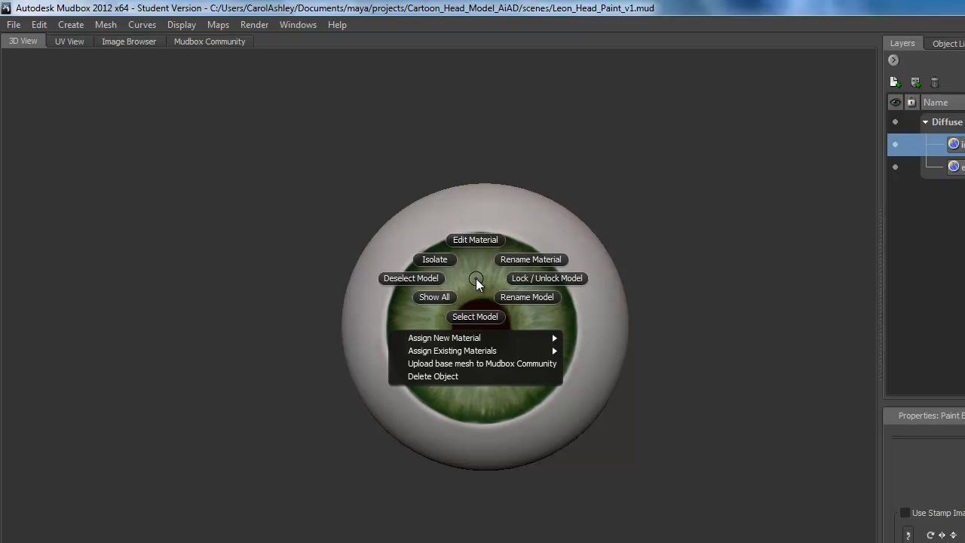
{"action": "mouse_move", "coordinate": [410, 277]}
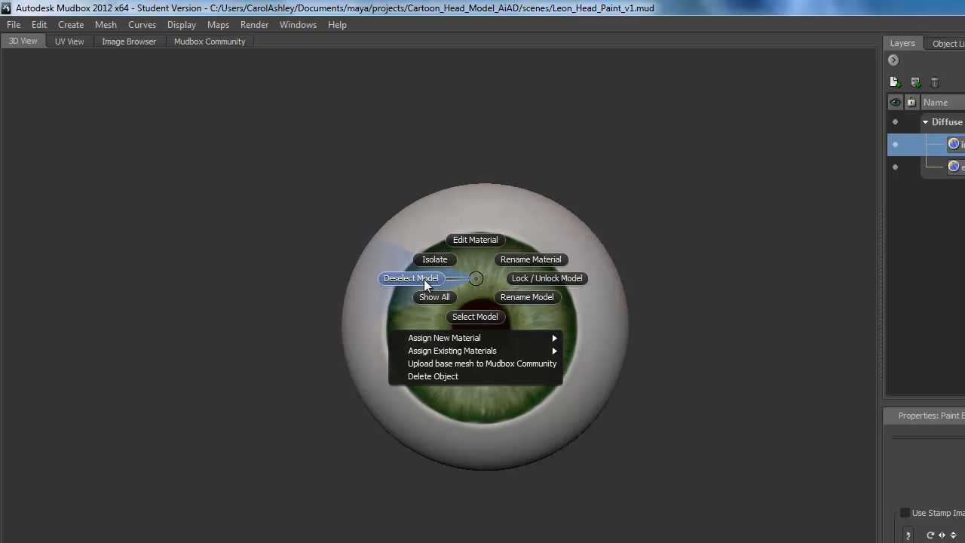